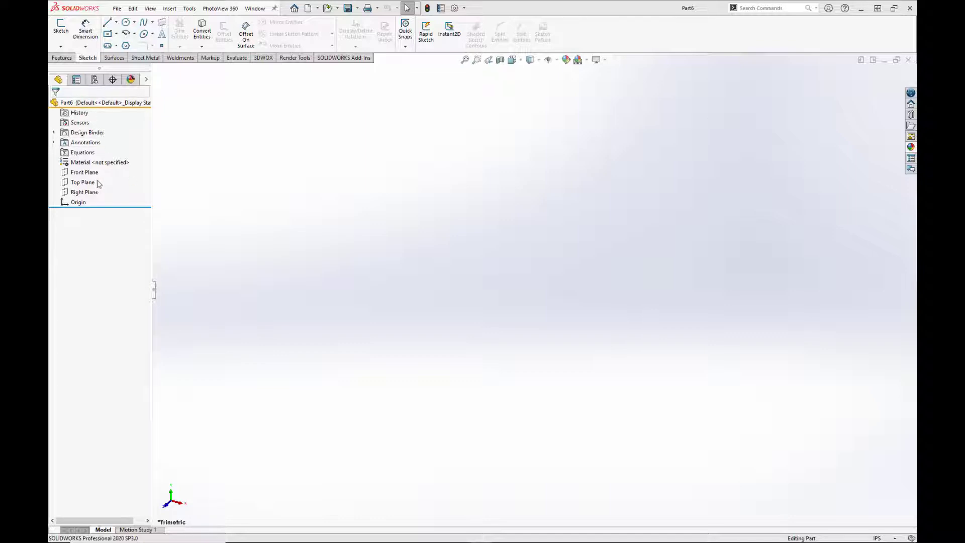
Sketch a circle centred on the origin on the Top Plane as Sketch1
left_click(82, 182)
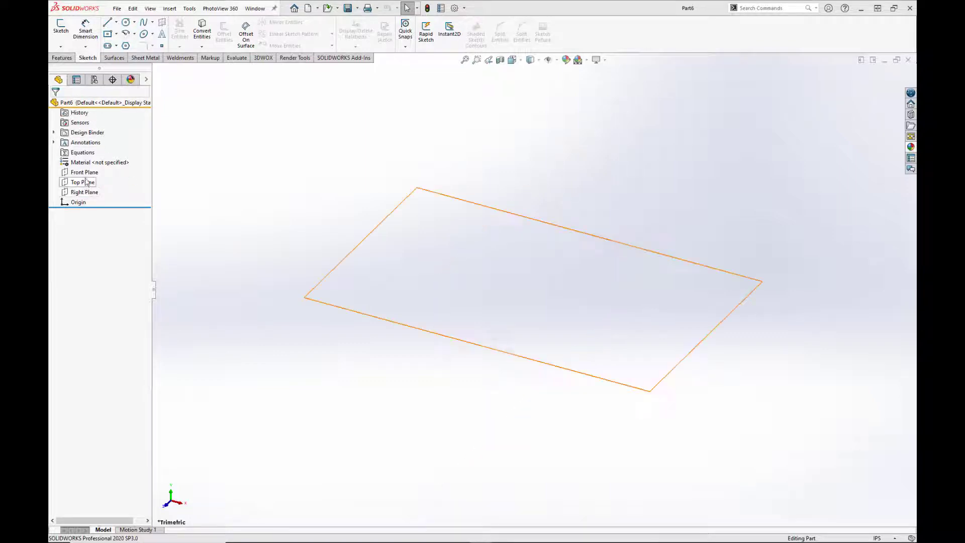
left_click(81, 182)
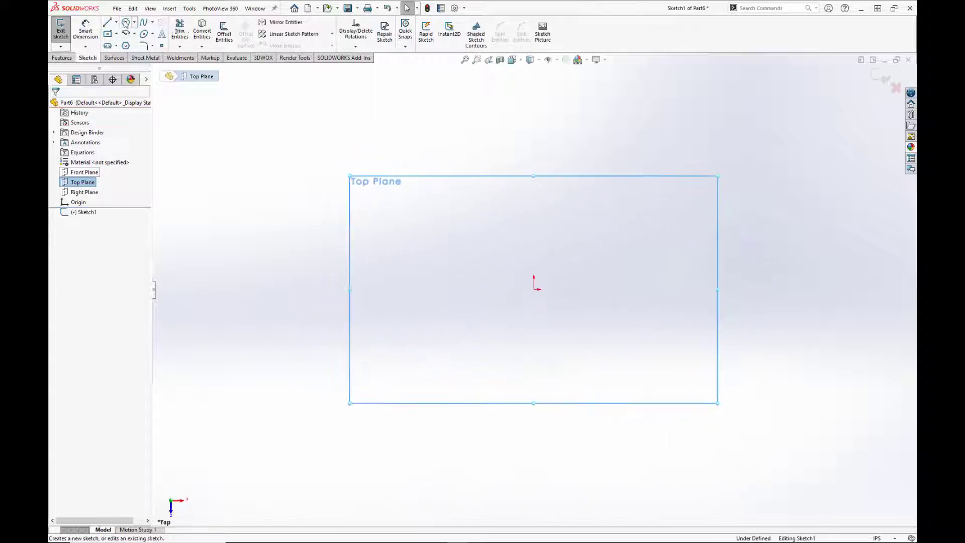
left_click(124, 22)
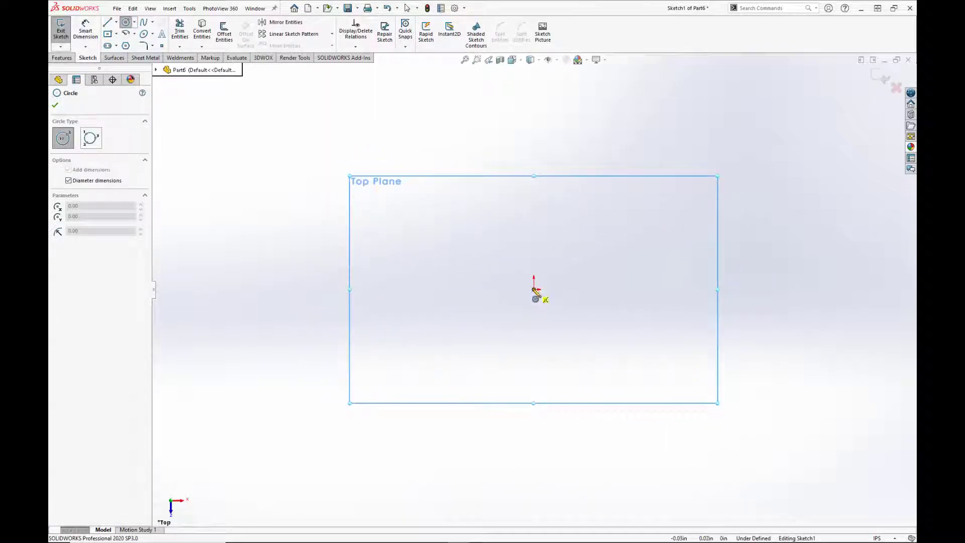
left_click_drag(534, 287, 427, 239)
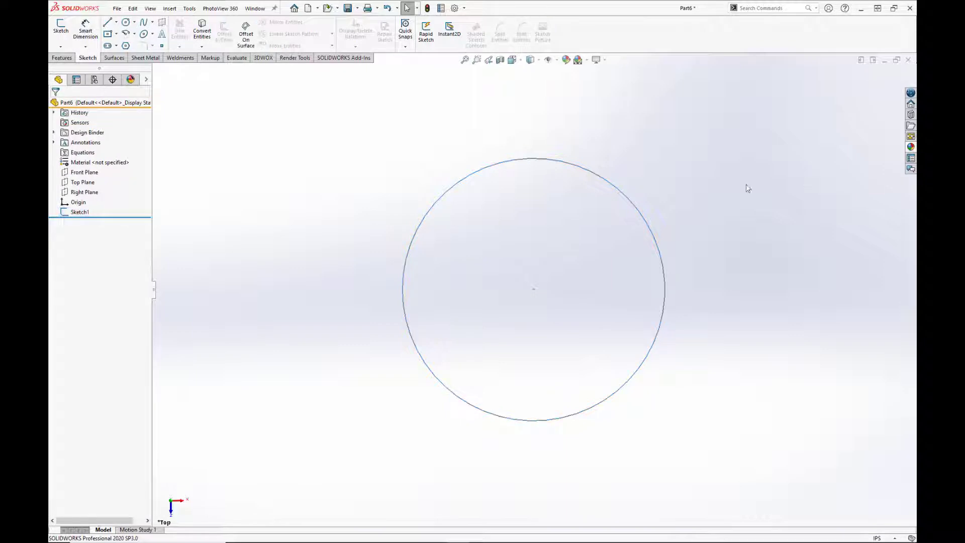
Sketch a line from the circle's left edge to its centre on the Top Plane and view it in 3D
left_click(82, 182)
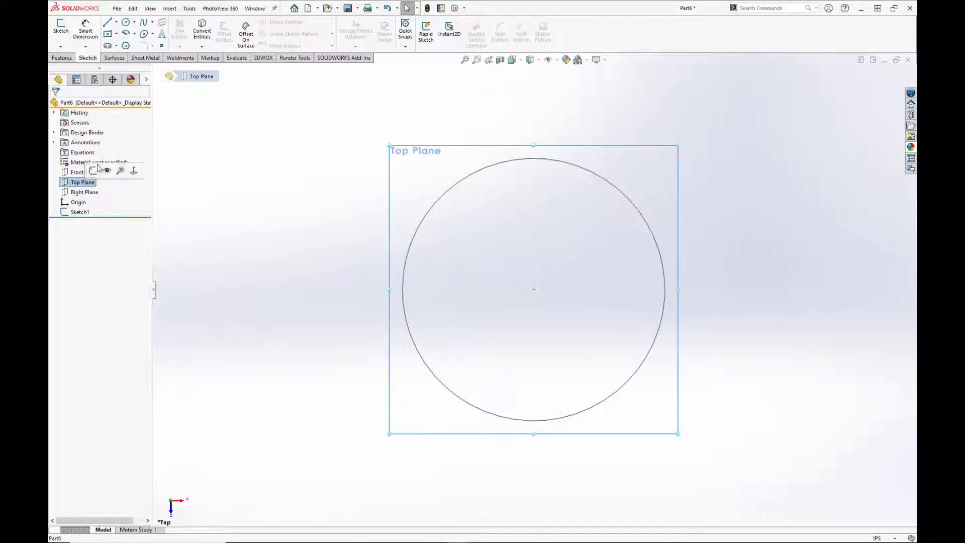
mouse_move(61, 28)
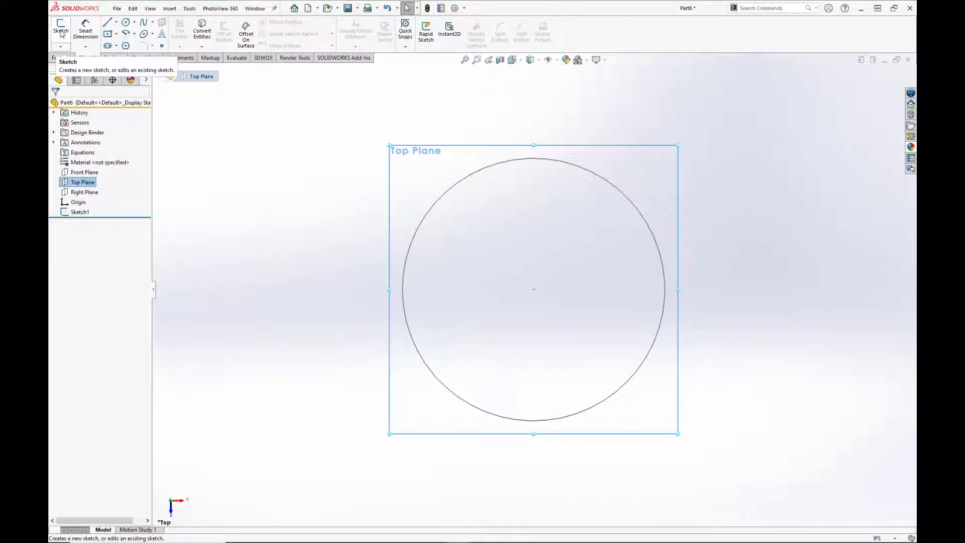
left_click(108, 23)
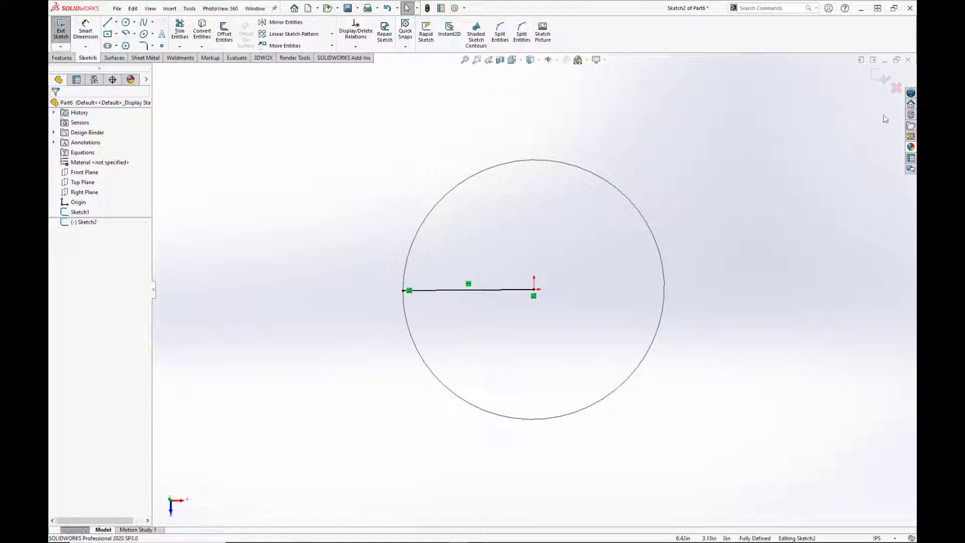
left_click(61, 26)
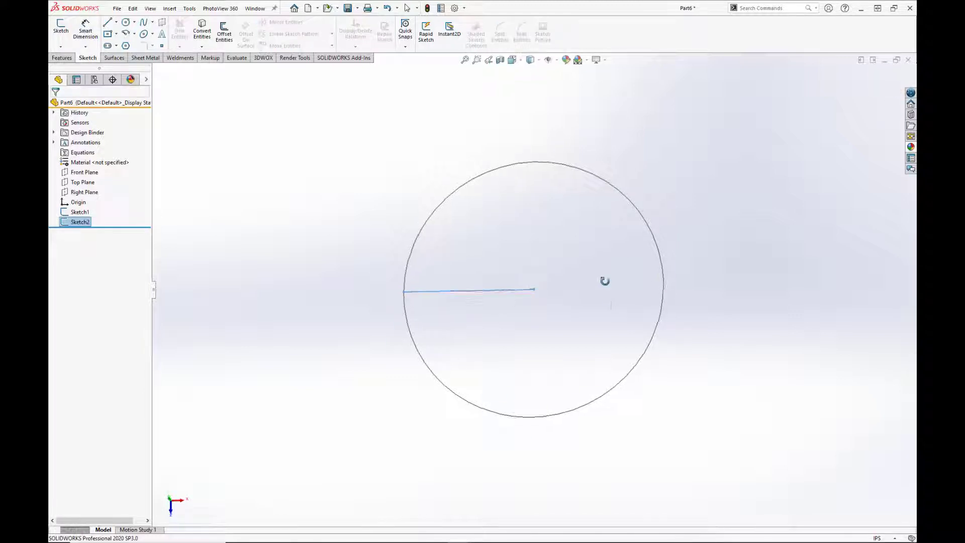
left_click(115, 57)
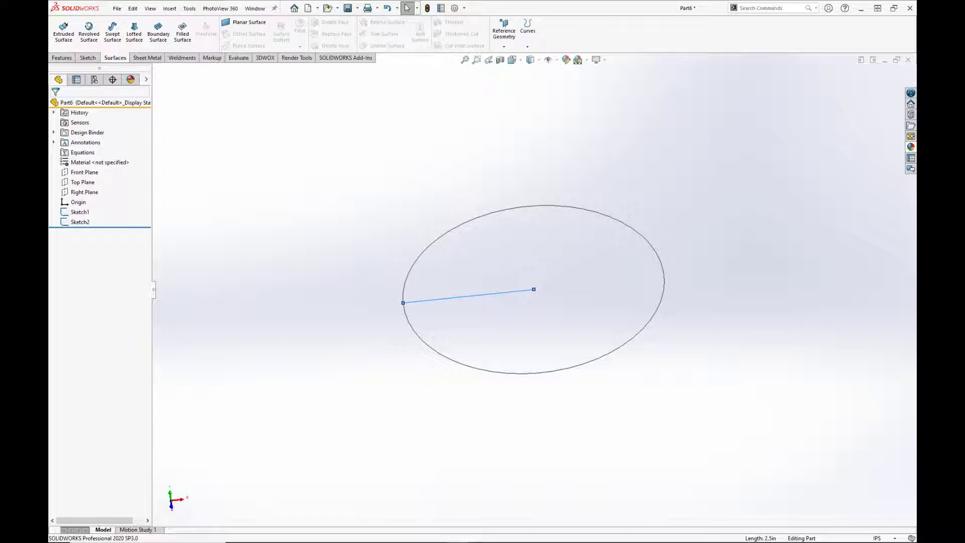
mouse_move(656, 163)
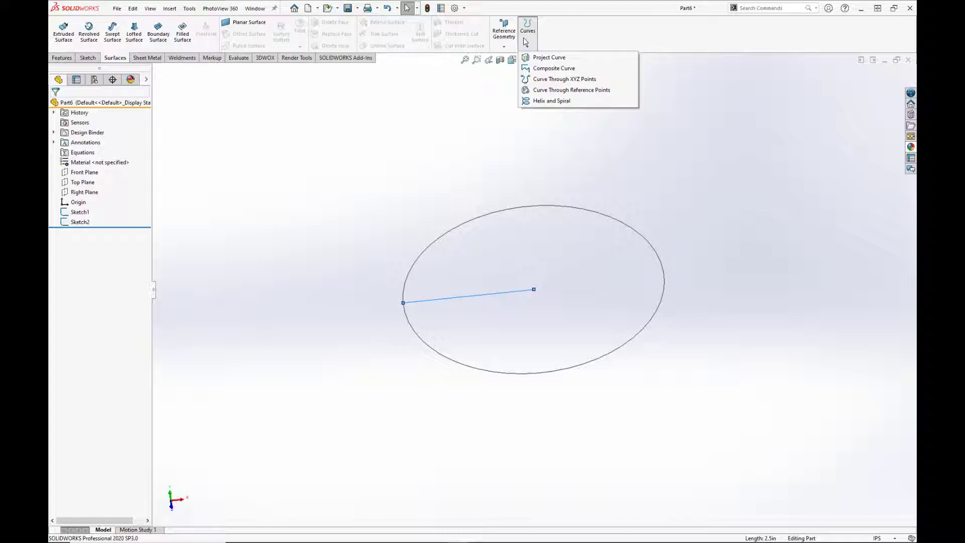
mouse_move(551, 101)
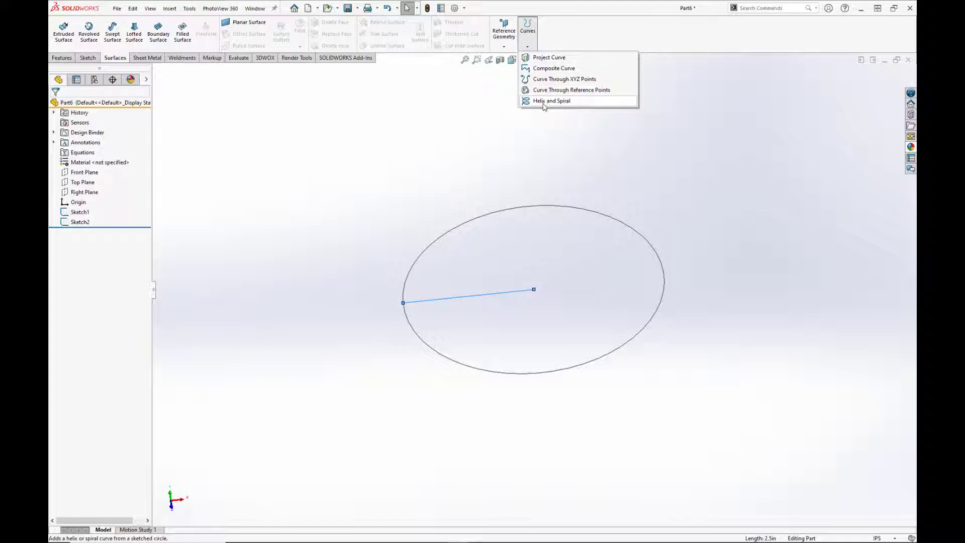
Create a constant-pitch helix from the circle with height 3.00in and pitch 0.25in
left_click(551, 100)
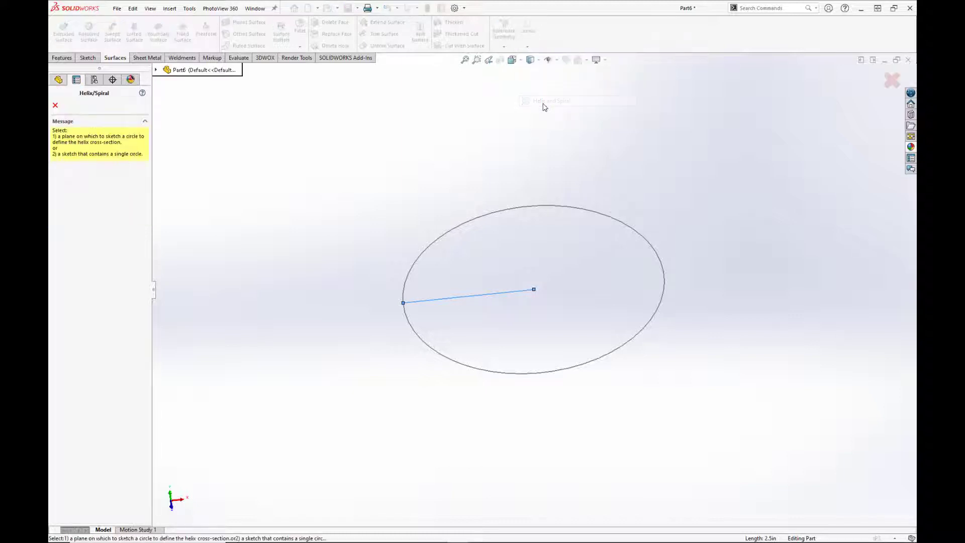
mouse_move(433, 346)
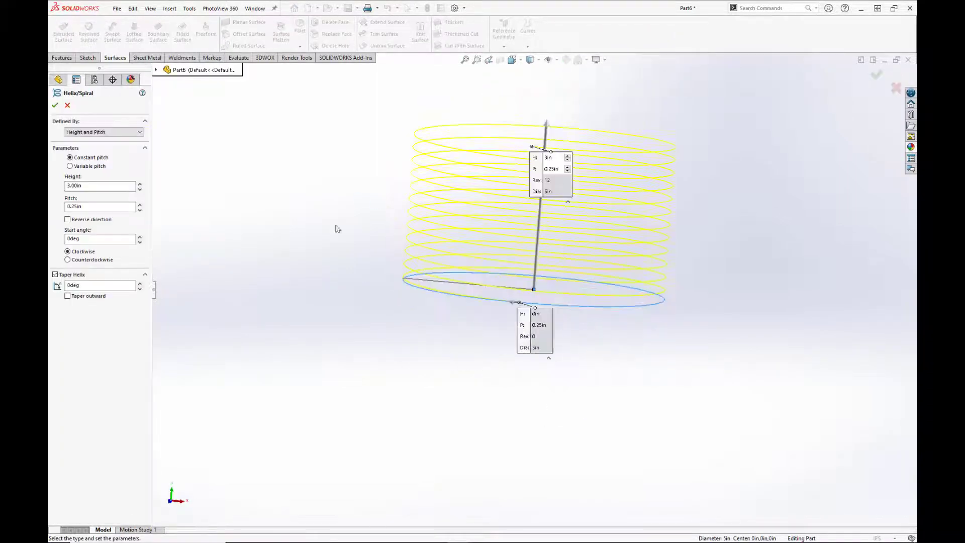
mouse_move(599, 225)
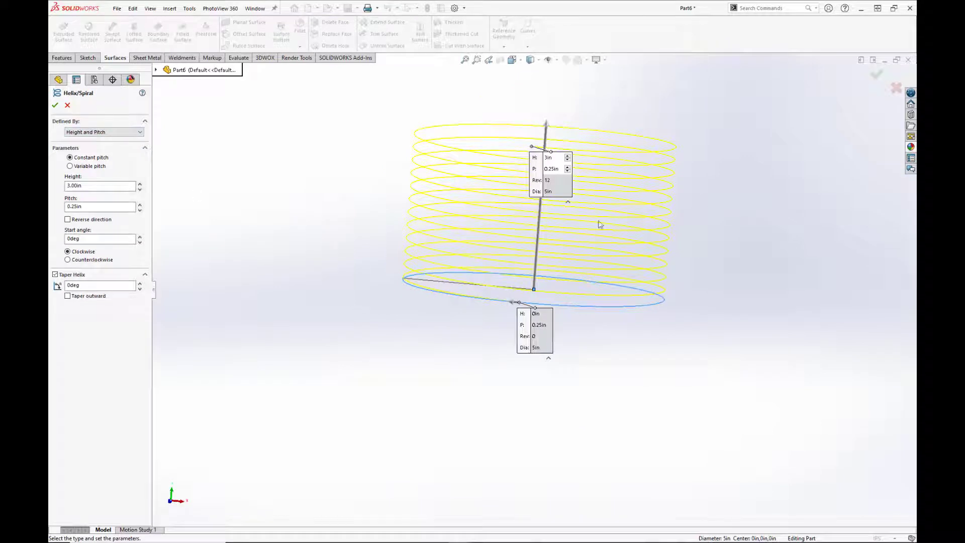
mouse_move(477, 221)
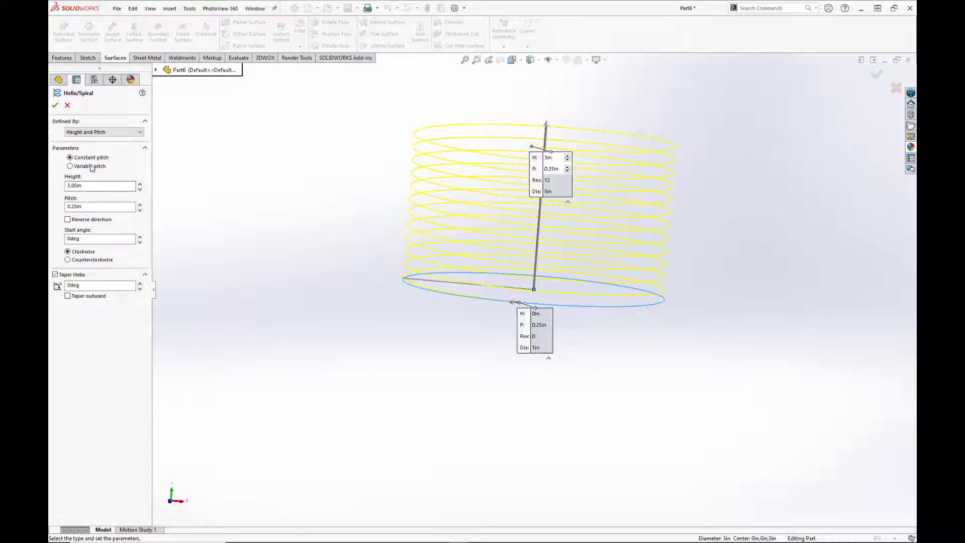
mouse_move(111, 134)
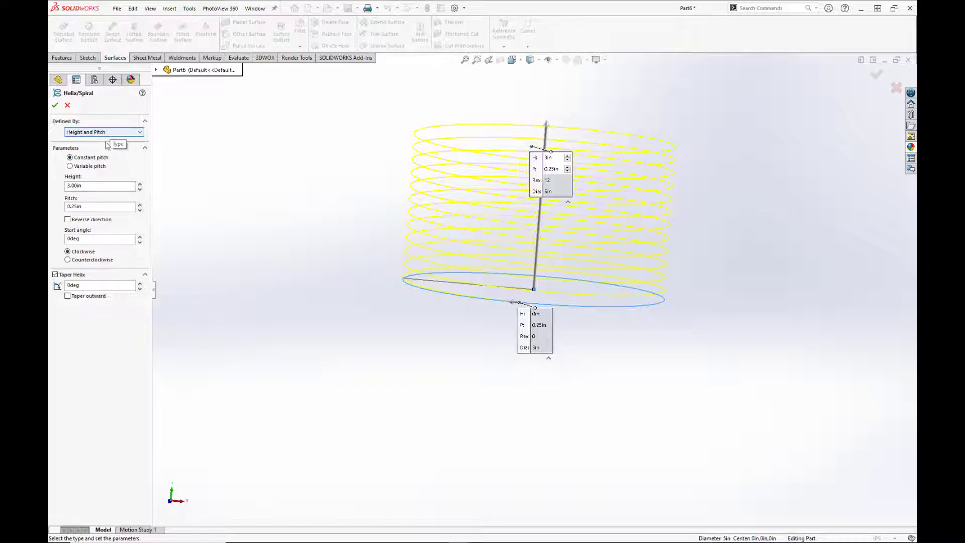
left_click(99, 186)
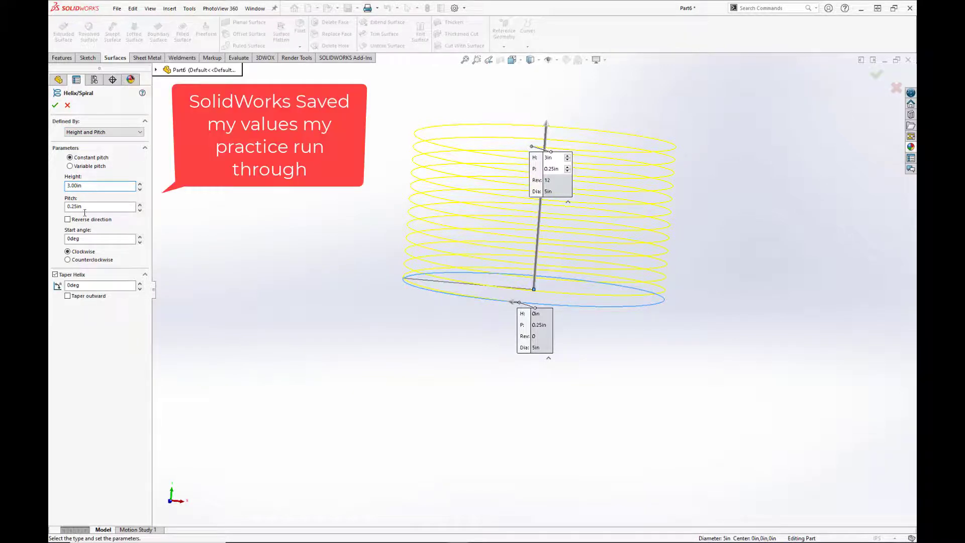
left_click(98, 207)
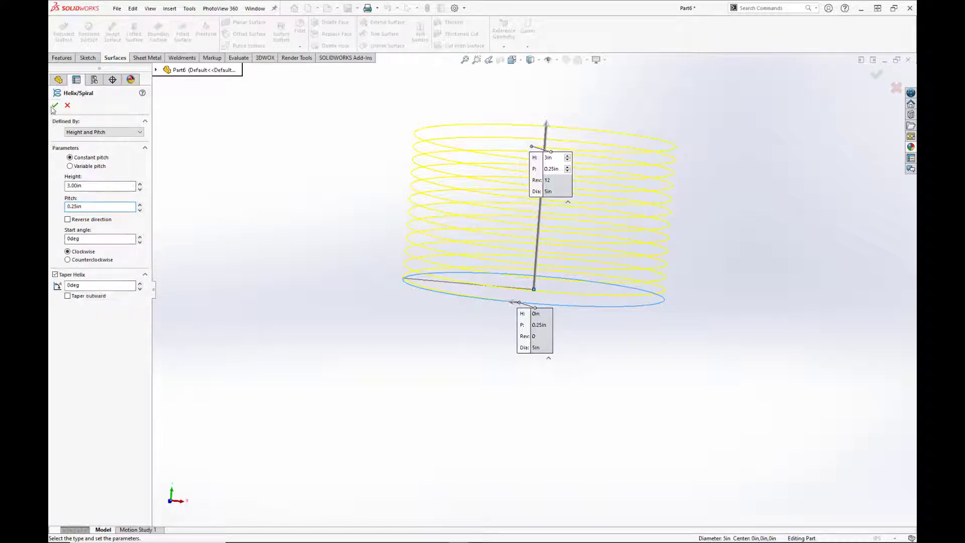
left_click(52, 106)
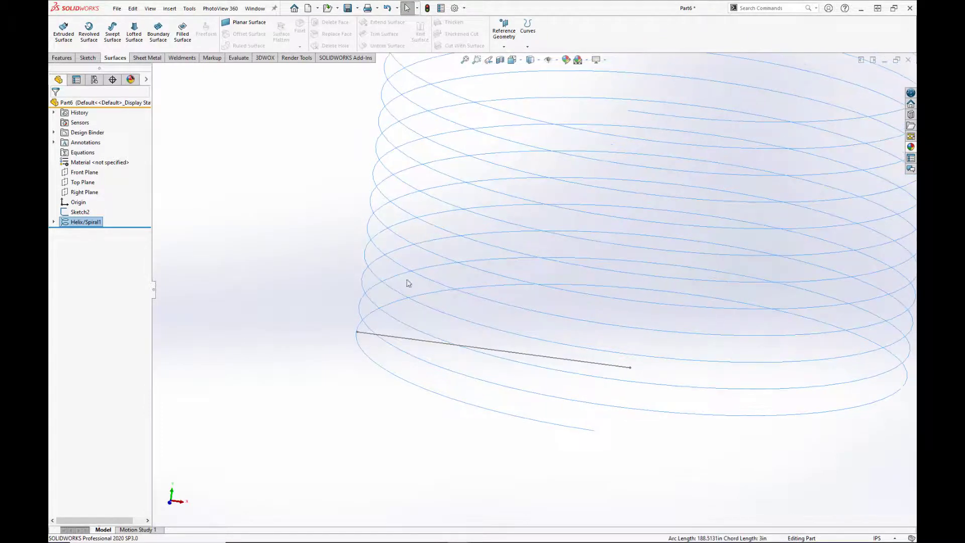
Edit Helix/Spiral1 to a 270deg start angle so it meets the radius line's end
left_click(81, 221)
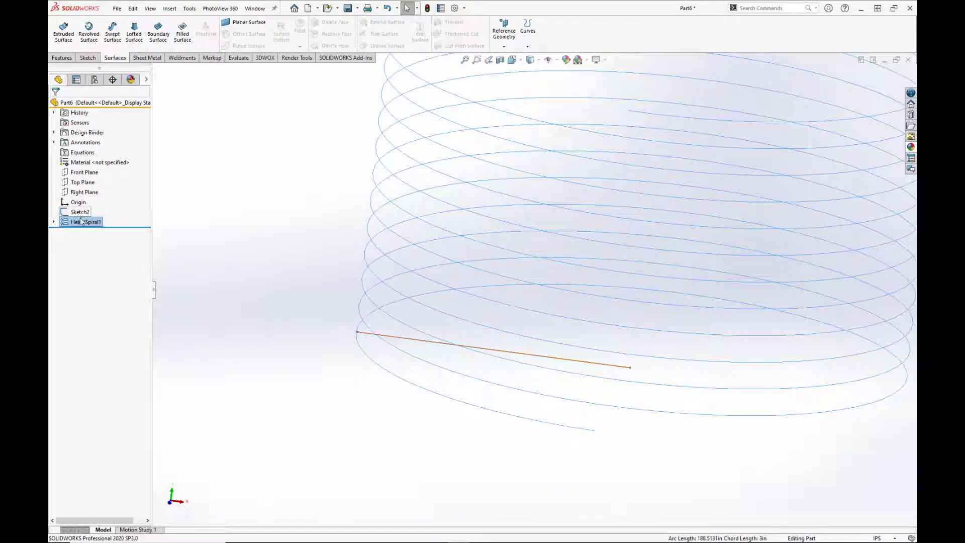
right_click(83, 221)
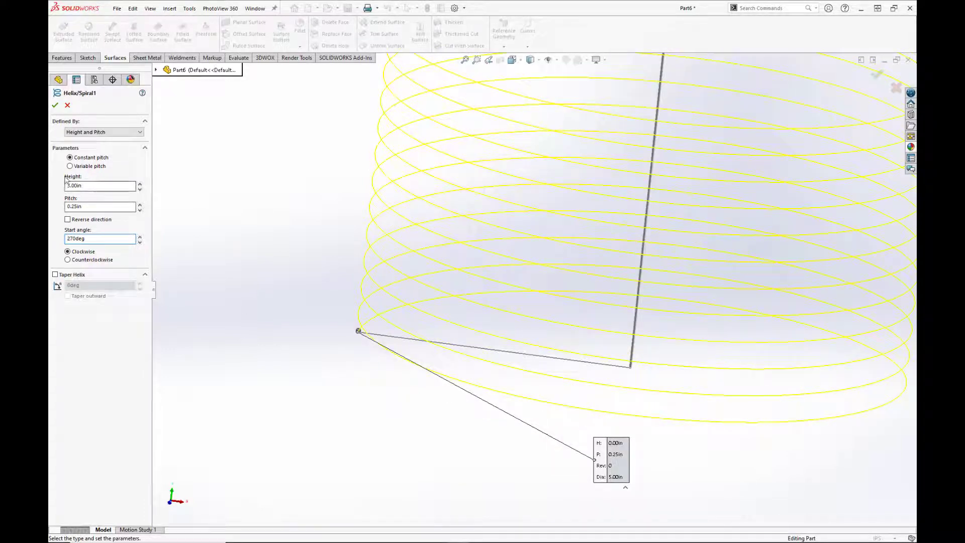
left_click(56, 105)
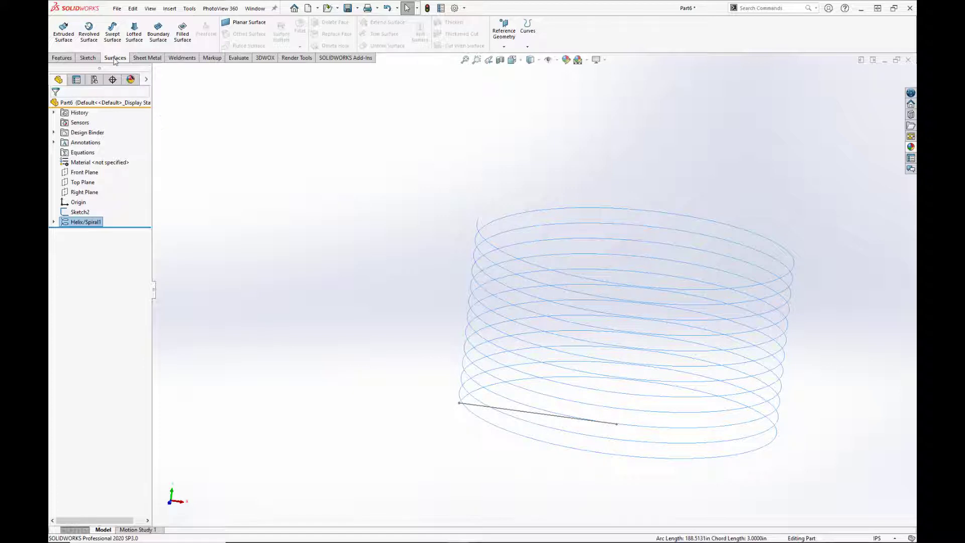
mouse_move(112, 31)
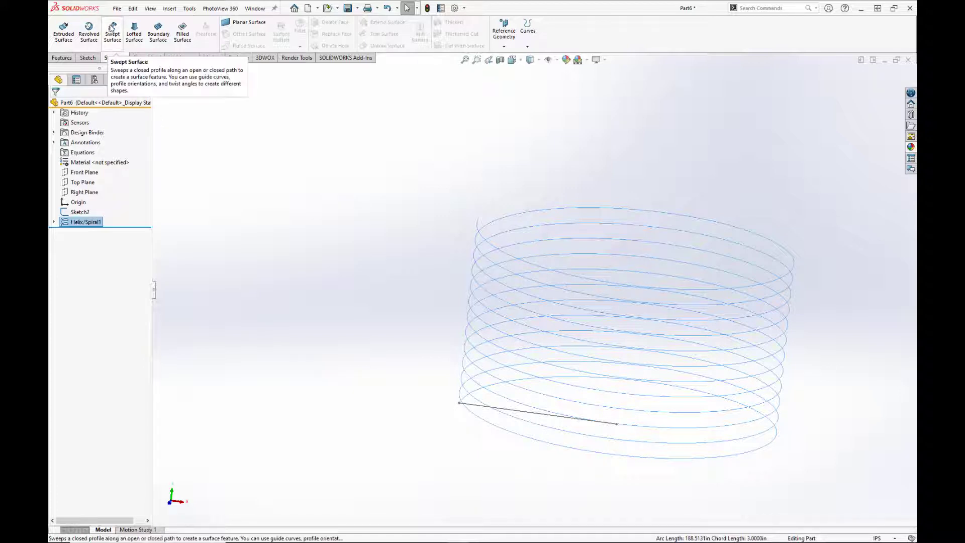
Sweep the short radius line along the helix as an open-loop profile, creating Surface-Sweep1
left_click(112, 28)
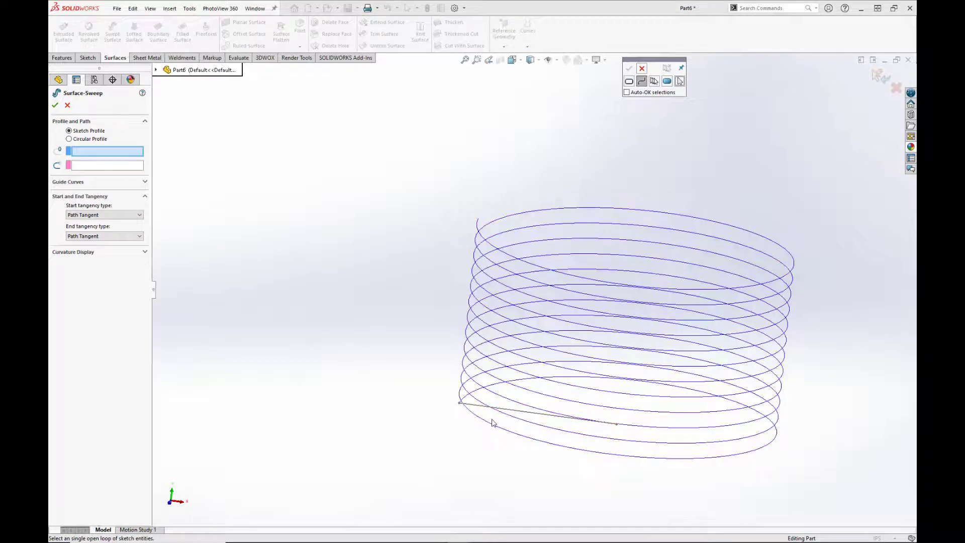
left_click(531, 413)
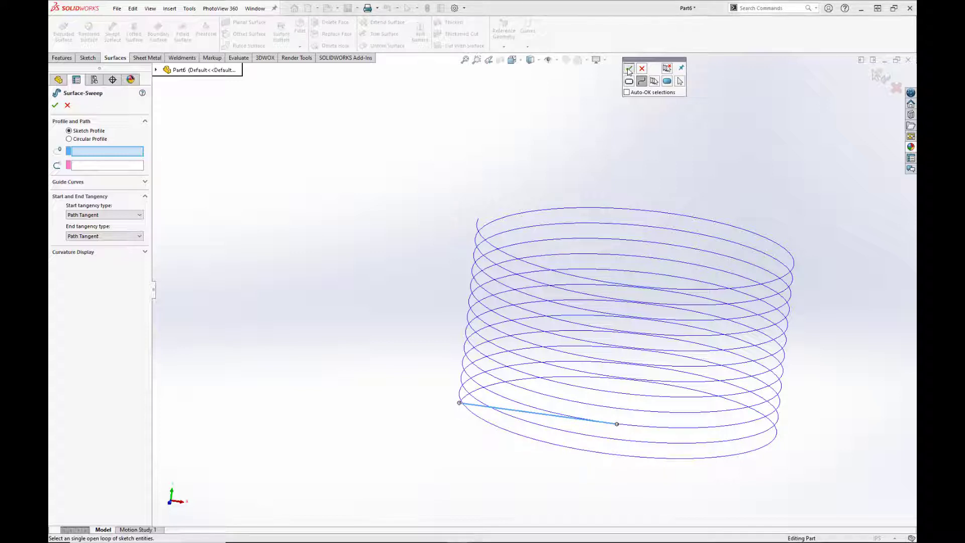
left_click(537, 425)
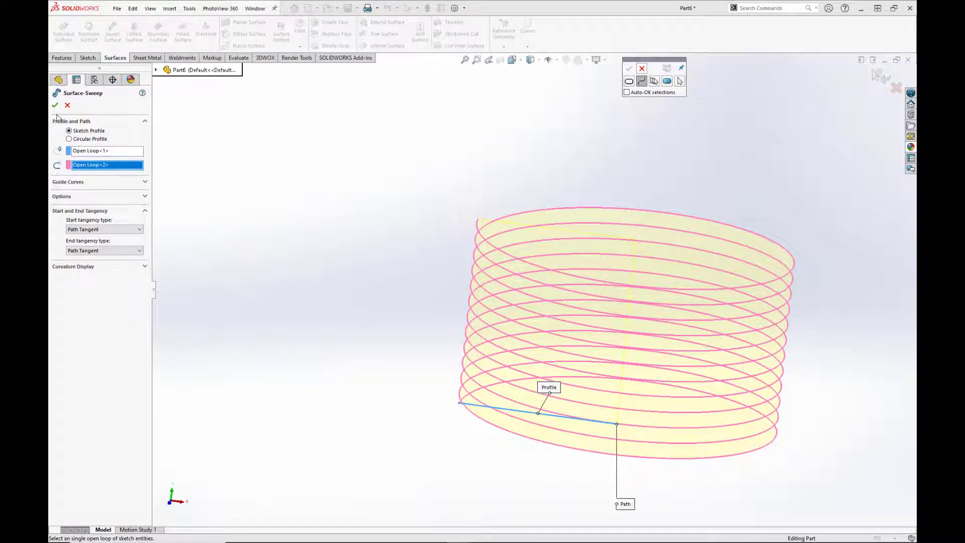
left_click(56, 106)
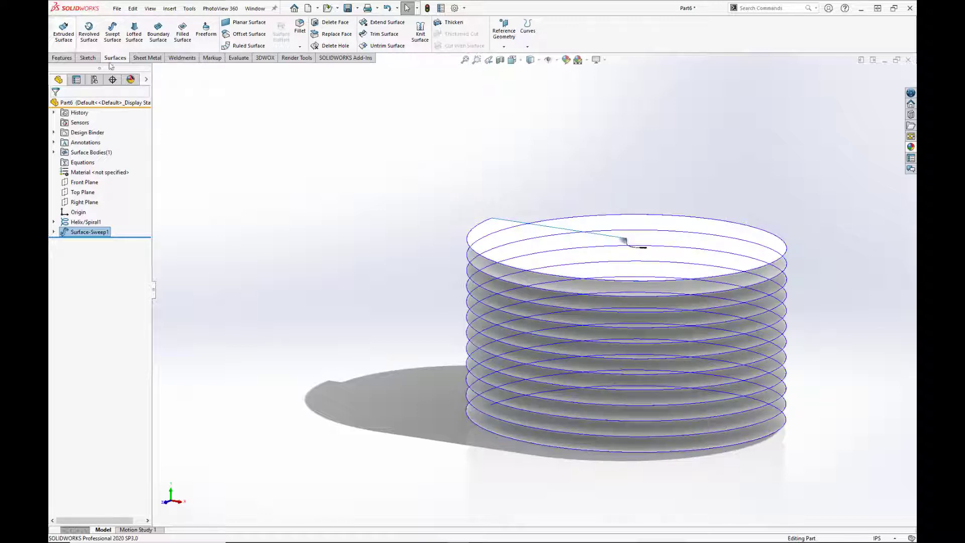
Sketch a 3.00 by 2.00 centre rectangle from the origin on the Top Plane
left_click(82, 192)
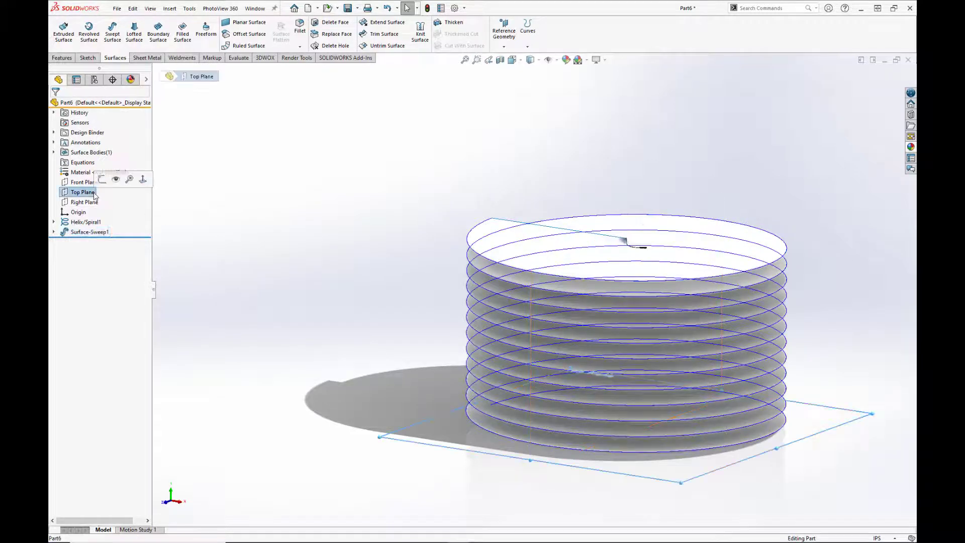
left_click(83, 192)
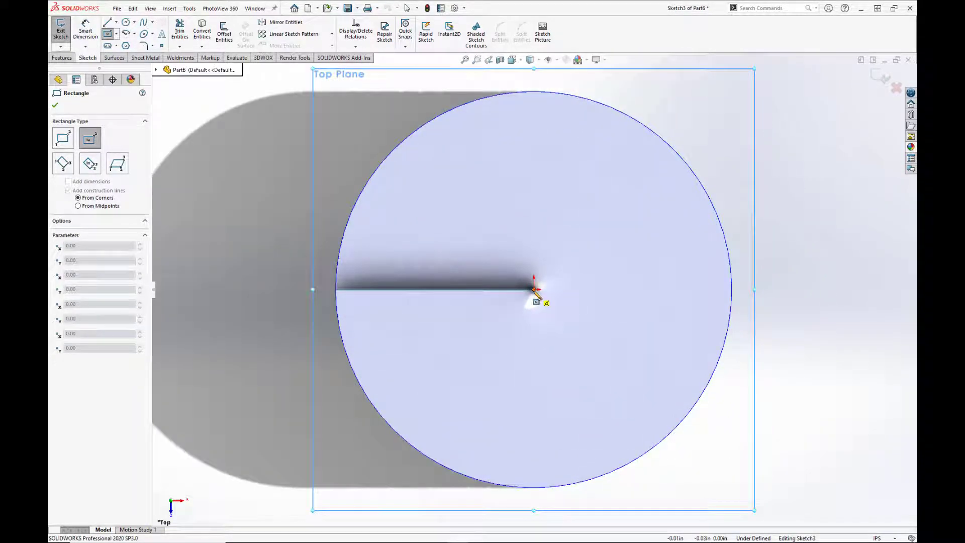
left_click_drag(534, 289, 608, 236)
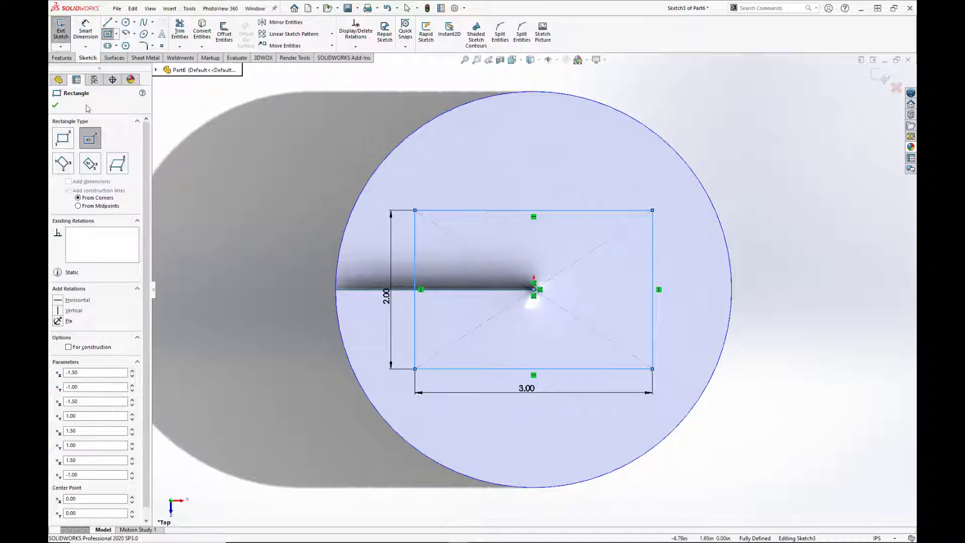
left_click(145, 36)
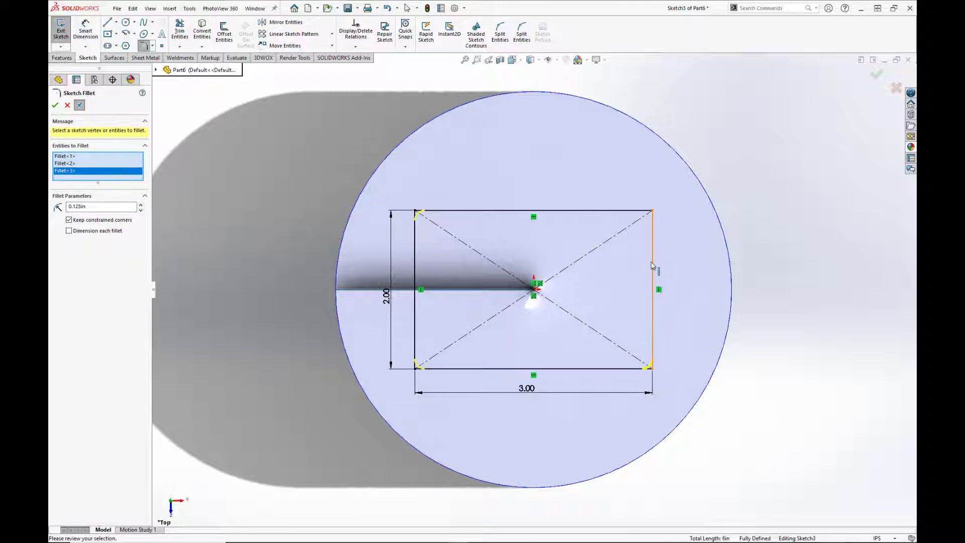
Fillet the rectangle's corners at 0.125in, picking its right edge
left_click(650, 213)
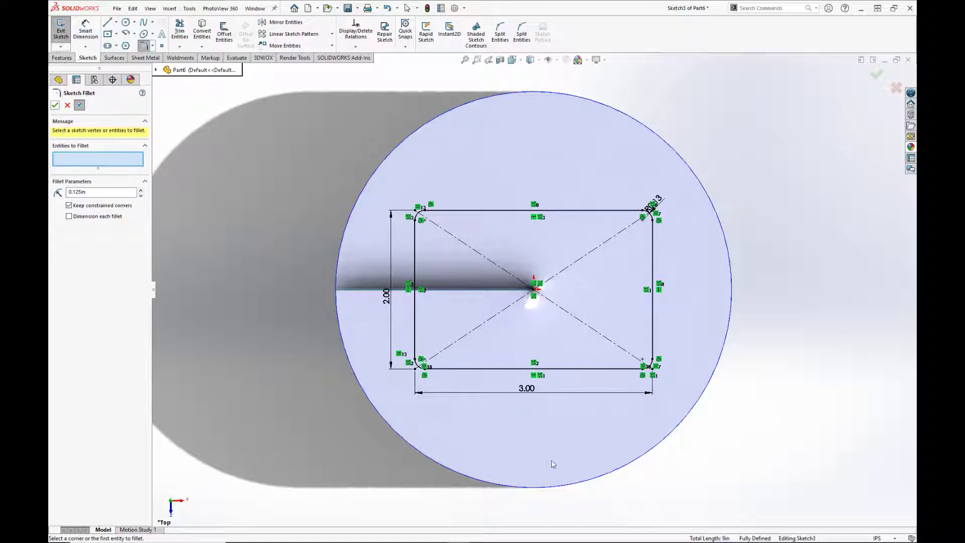
mouse_move(487, 439)
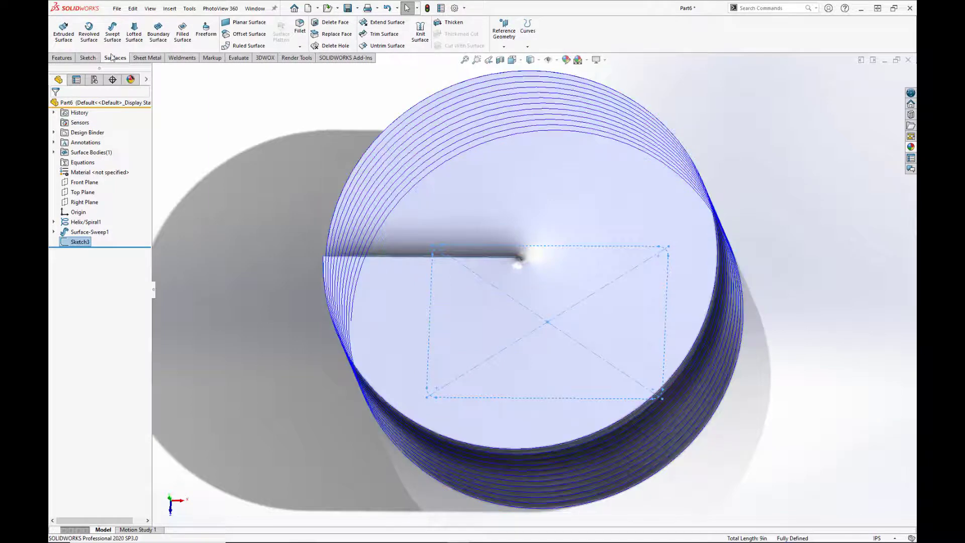
mouse_move(62, 31)
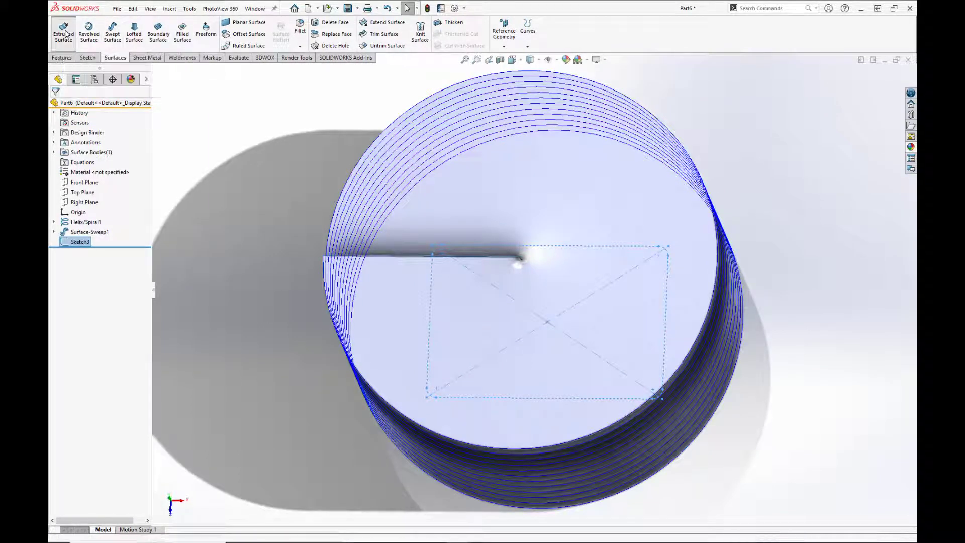
Extrude the filleted rectangle about 4.48in upward into an open box surface, Surface-Extrude1
left_click(62, 31)
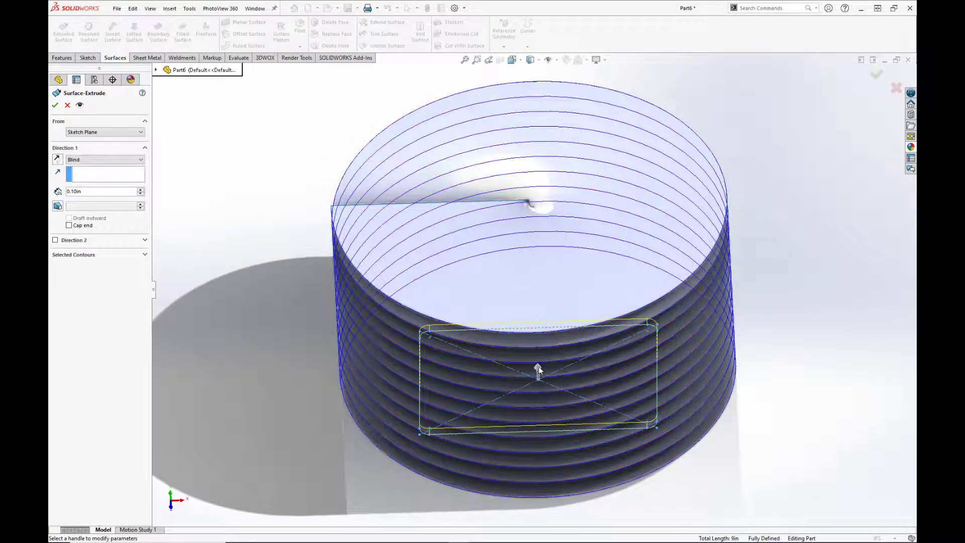
left_click_drag(539, 366, 546, 424)
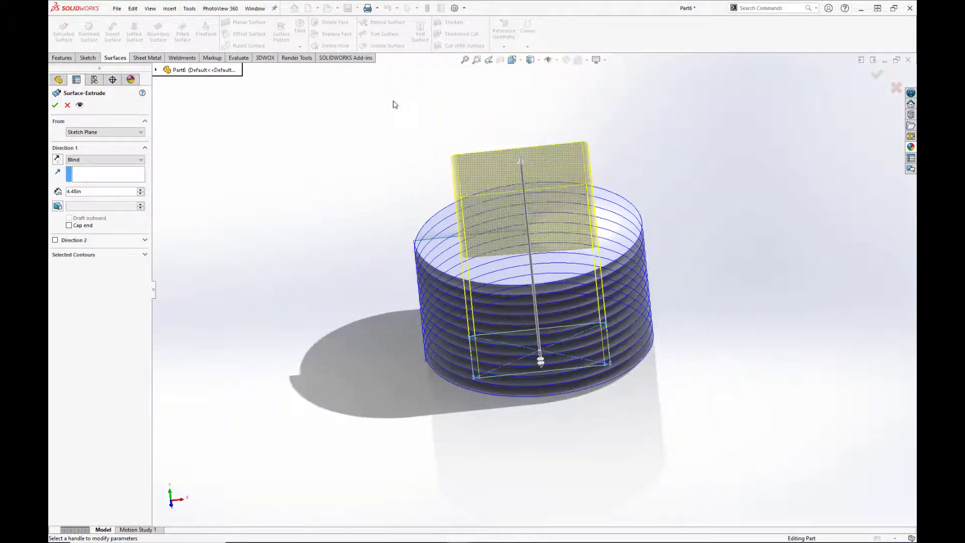
left_click(55, 106)
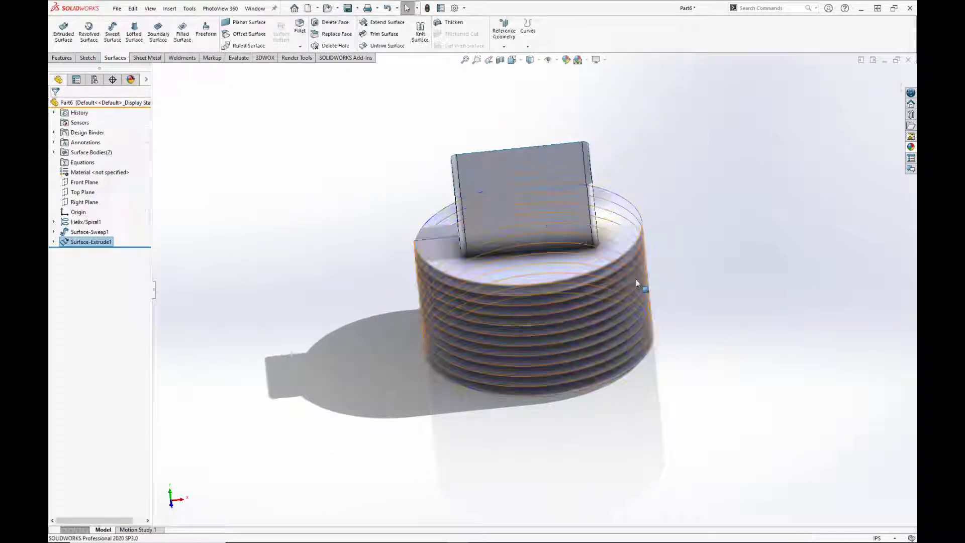
left_click_drag(638, 283, 520, 232)
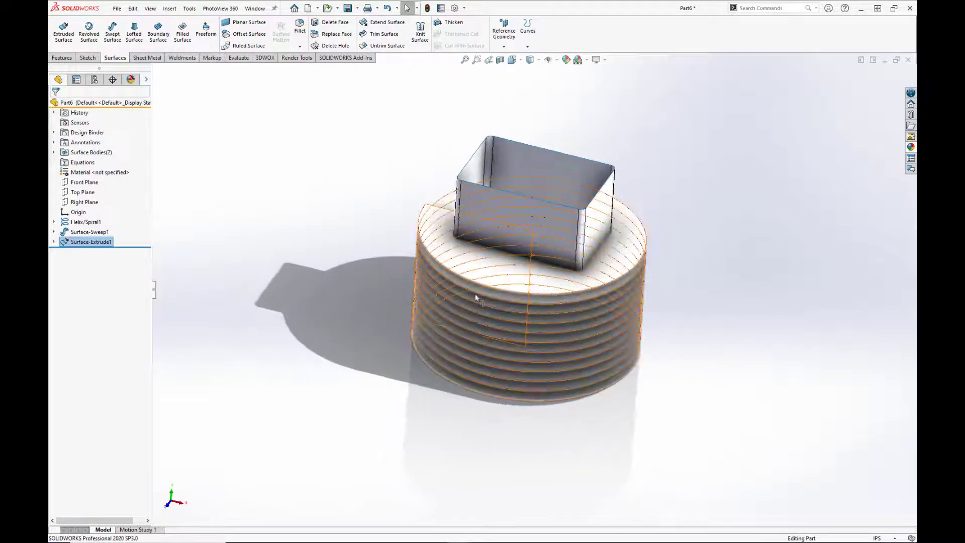
left_click_drag(477, 299, 546, 342)
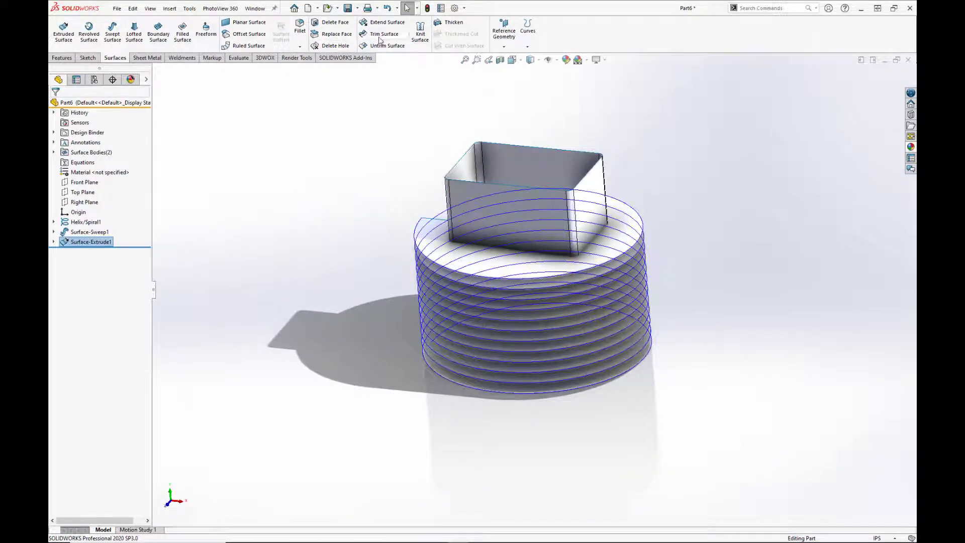
Trim the helical ribbon to the box with Surface-Extrude1 as tool, then hide the box surface
left_click(383, 35)
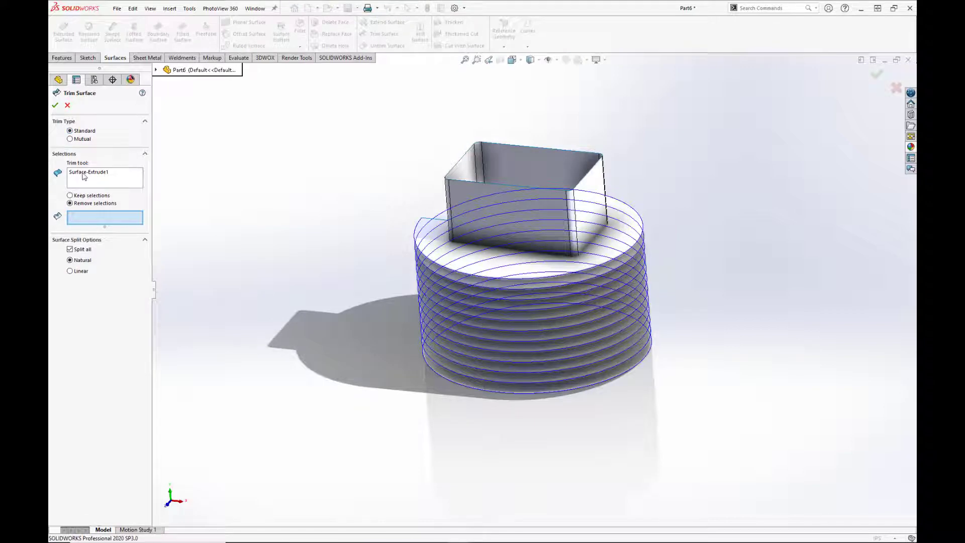
mouse_move(549, 215)
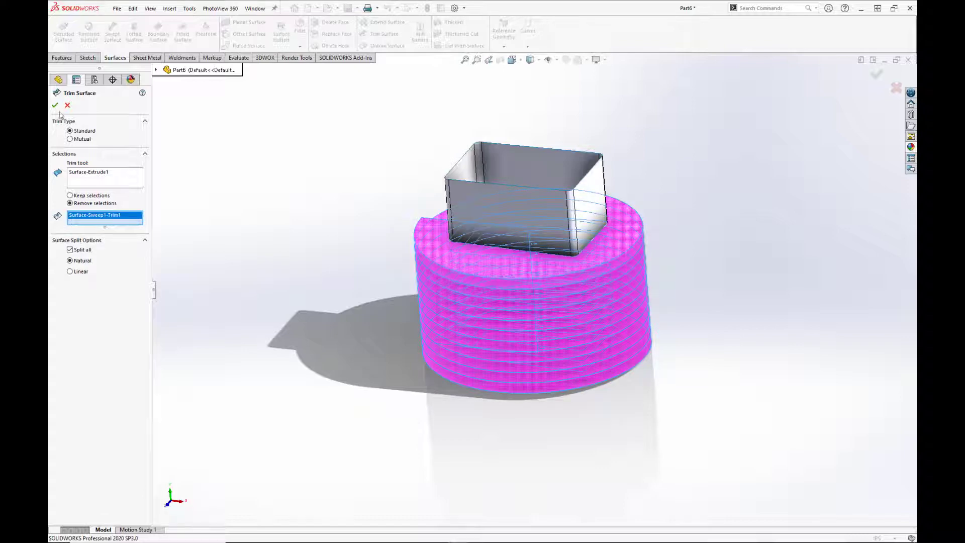
left_click(56, 104)
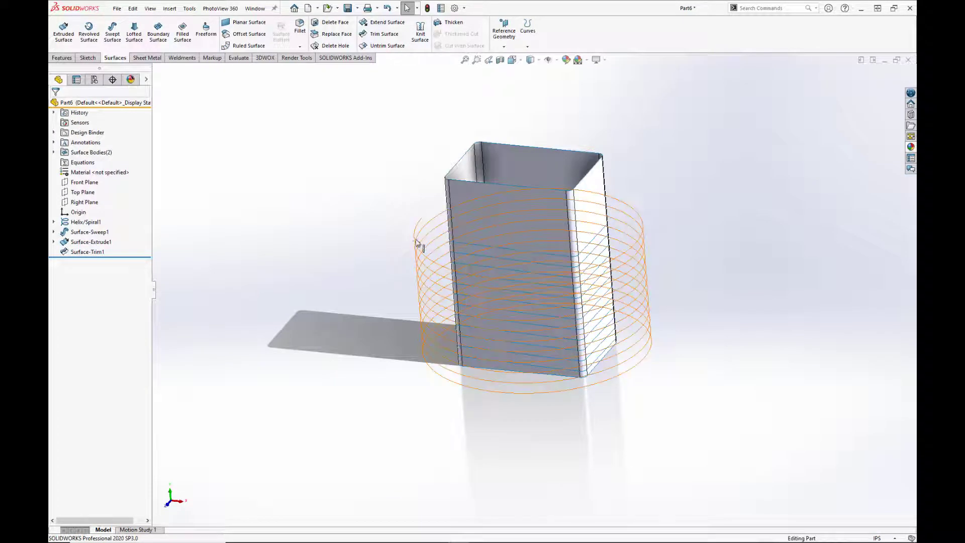
right_click(85, 221)
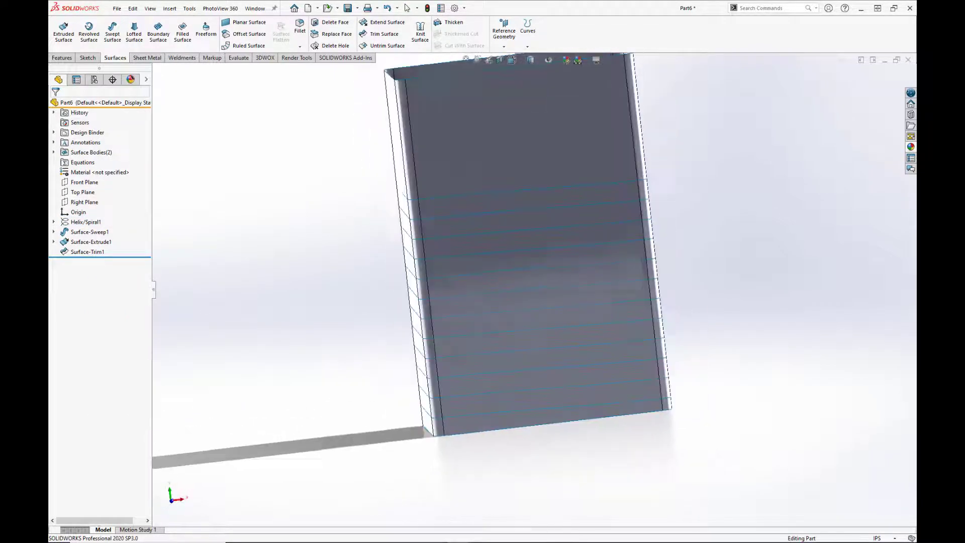
left_click(91, 242)
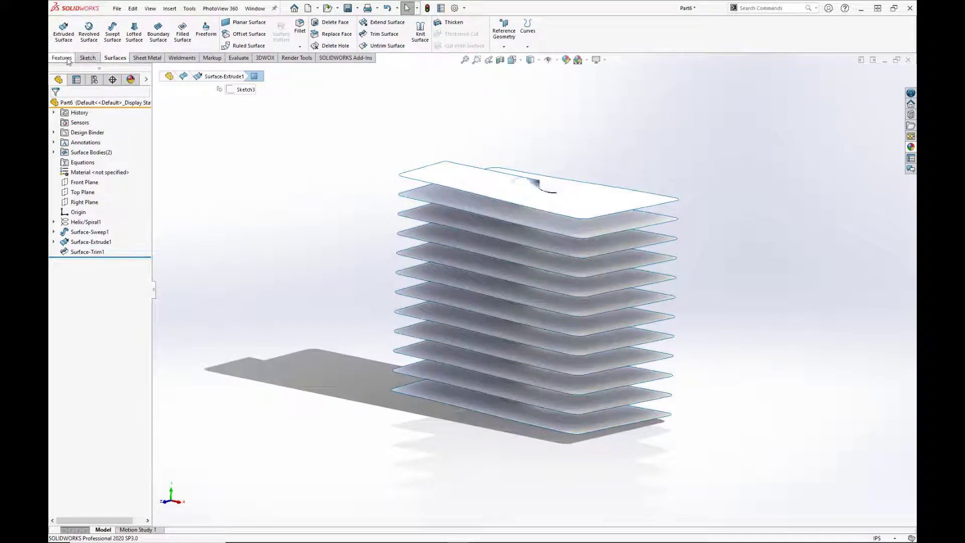
left_click(87, 57)
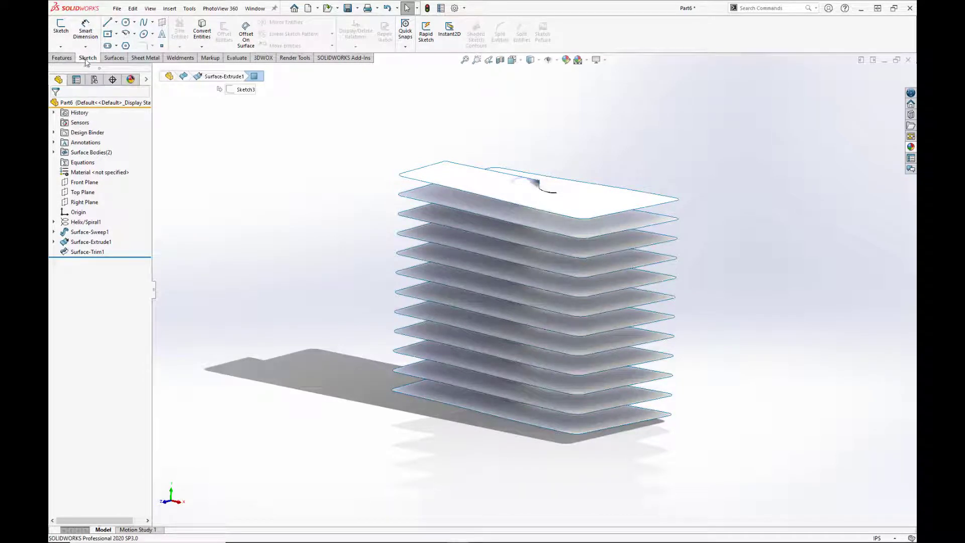
mouse_move(63, 27)
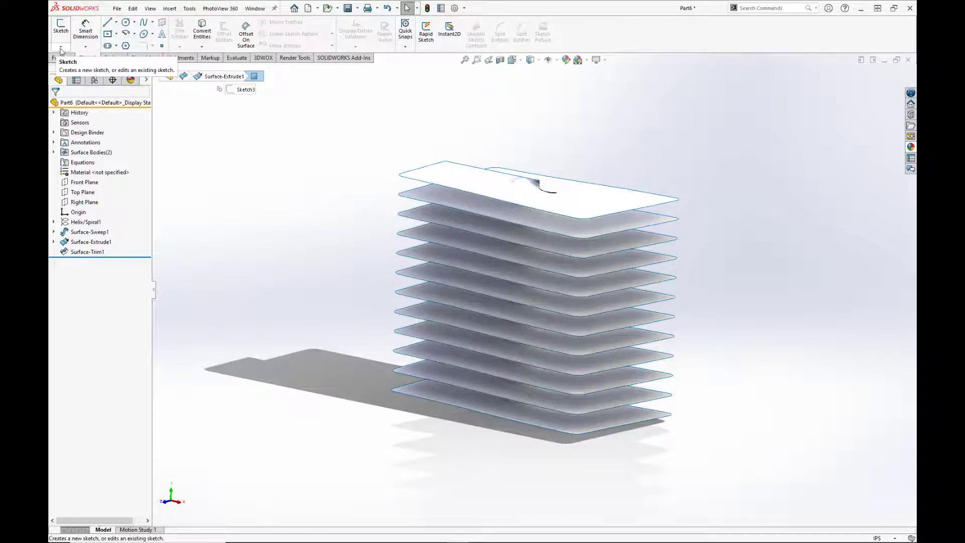
left_click(63, 48)
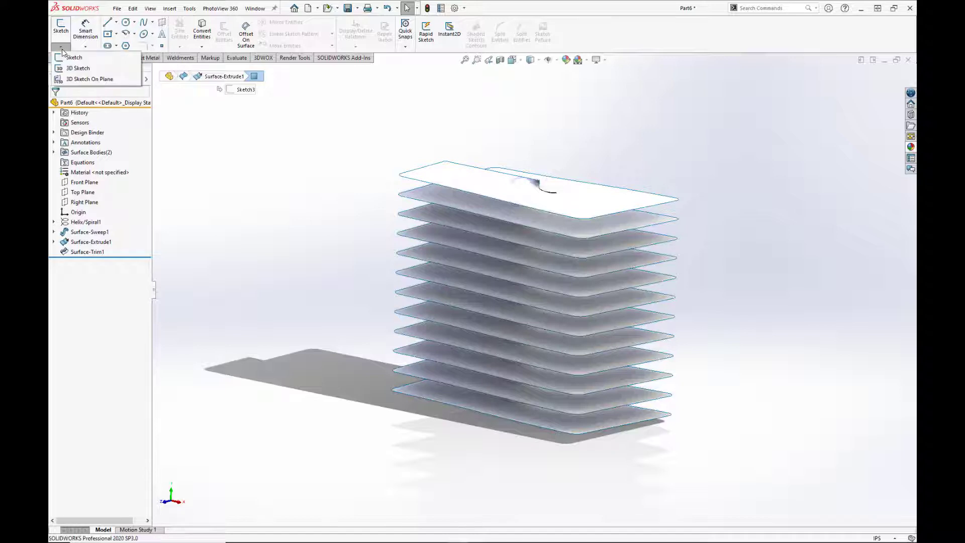
mouse_move(102, 70)
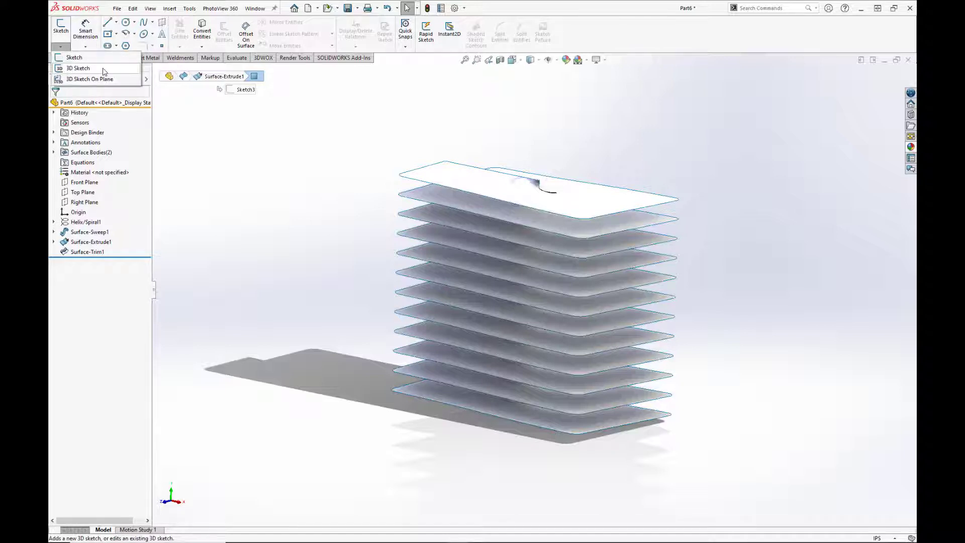
left_click(77, 69)
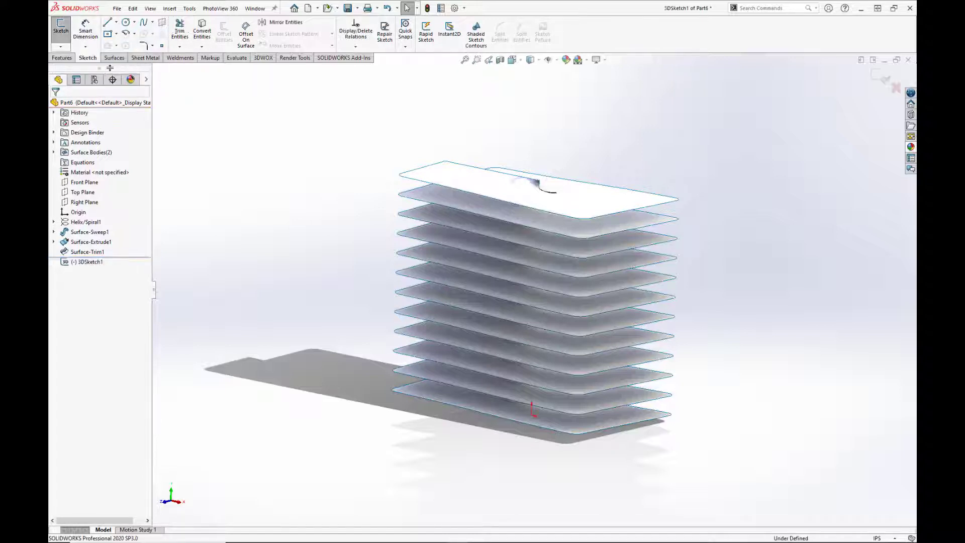
mouse_move(201, 30)
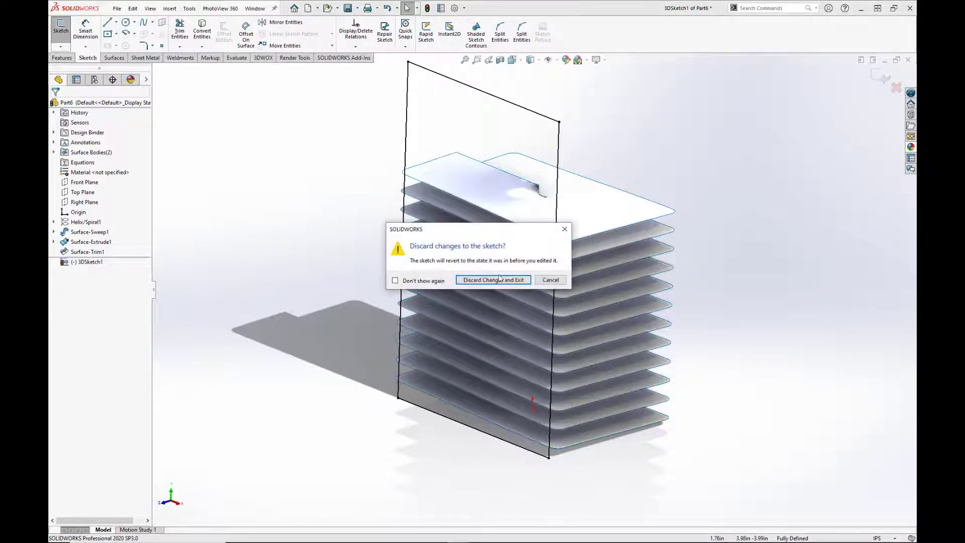
left_click(493, 279)
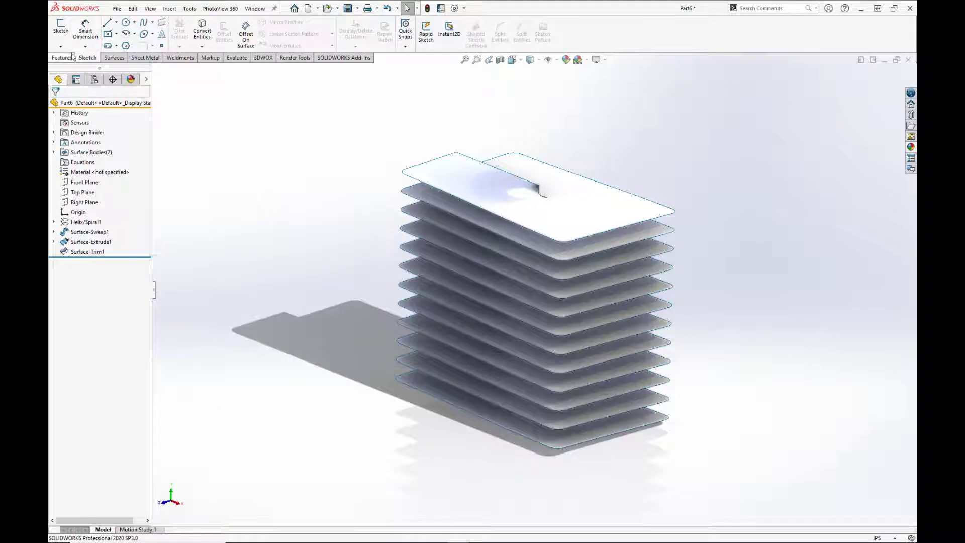
Convert the trimmed spiral face's edges into a 3D sketch path and mark lines as construction
left_click(60, 48)
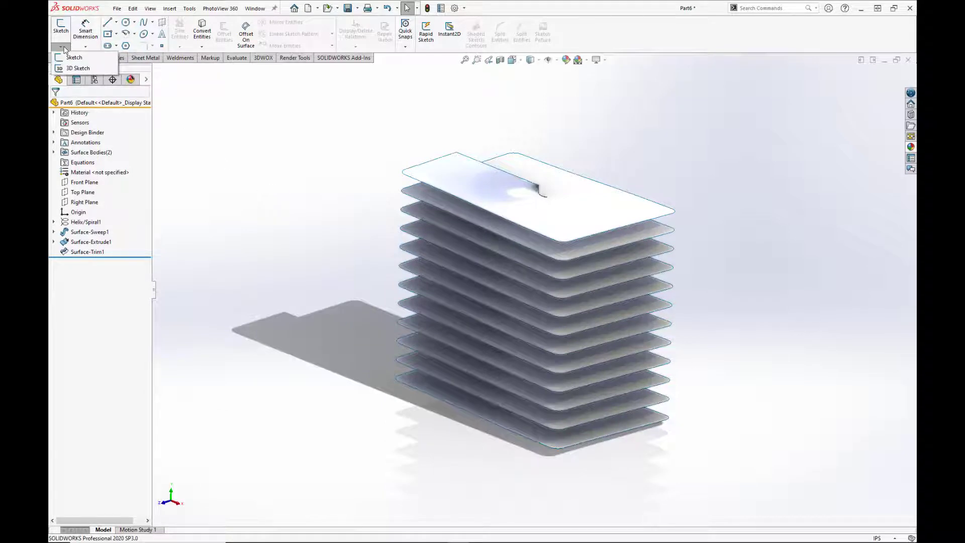
left_click(77, 69)
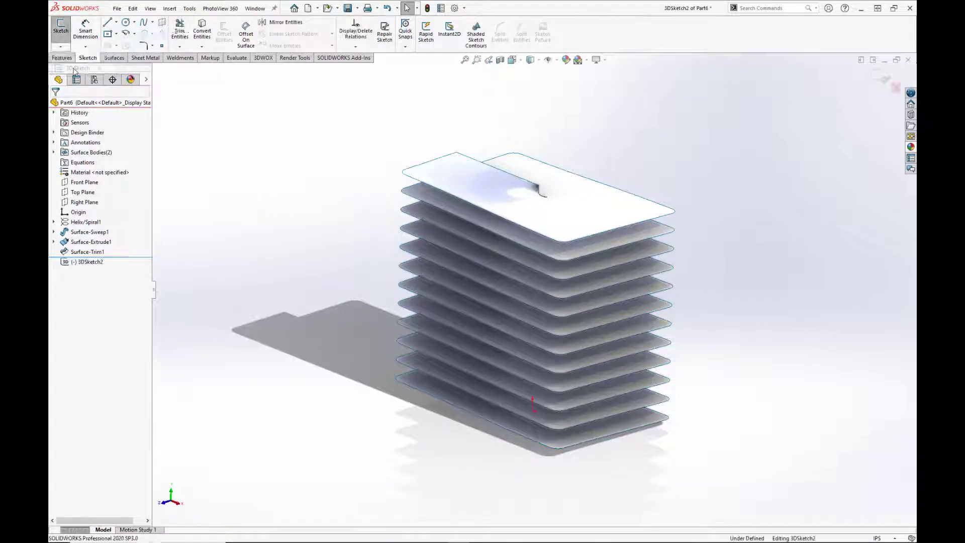
left_click(201, 30)
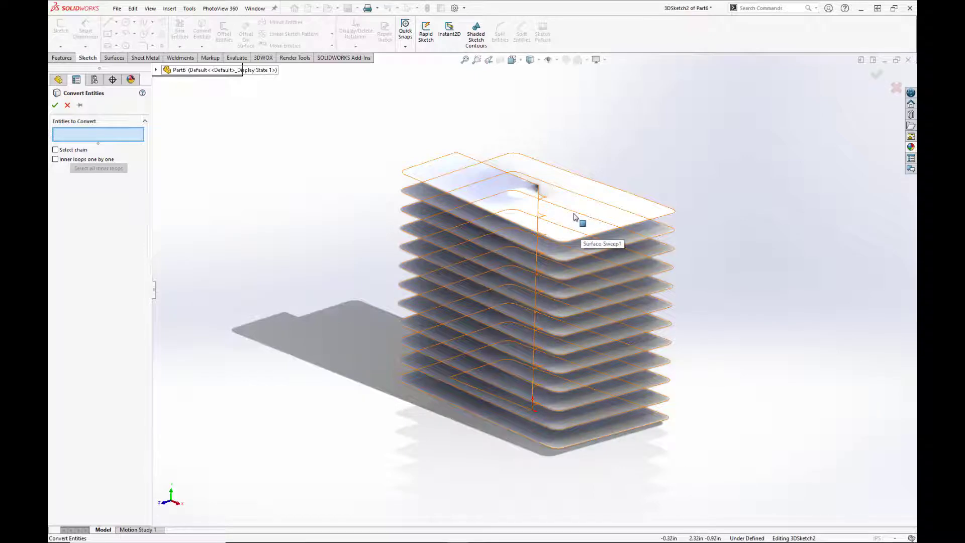
left_click(575, 218)
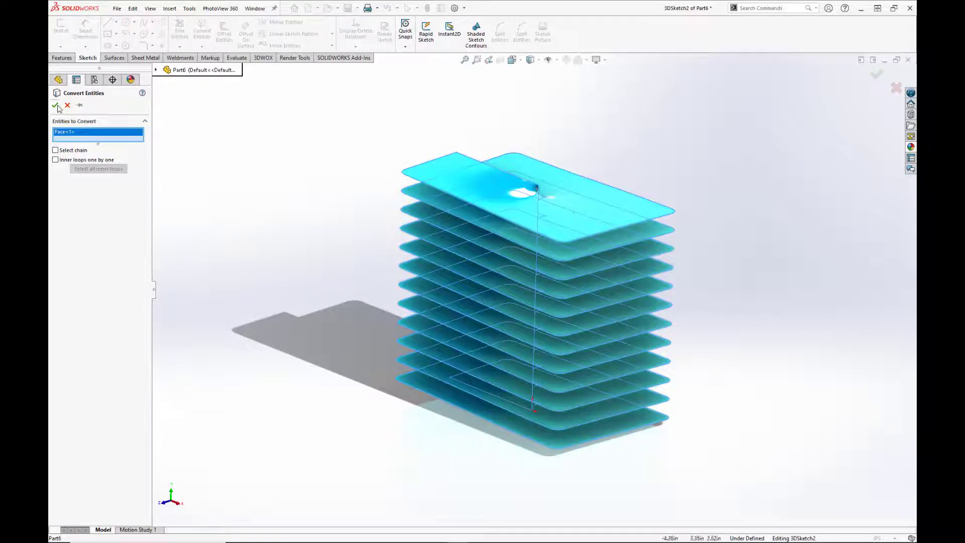
left_click(55, 106)
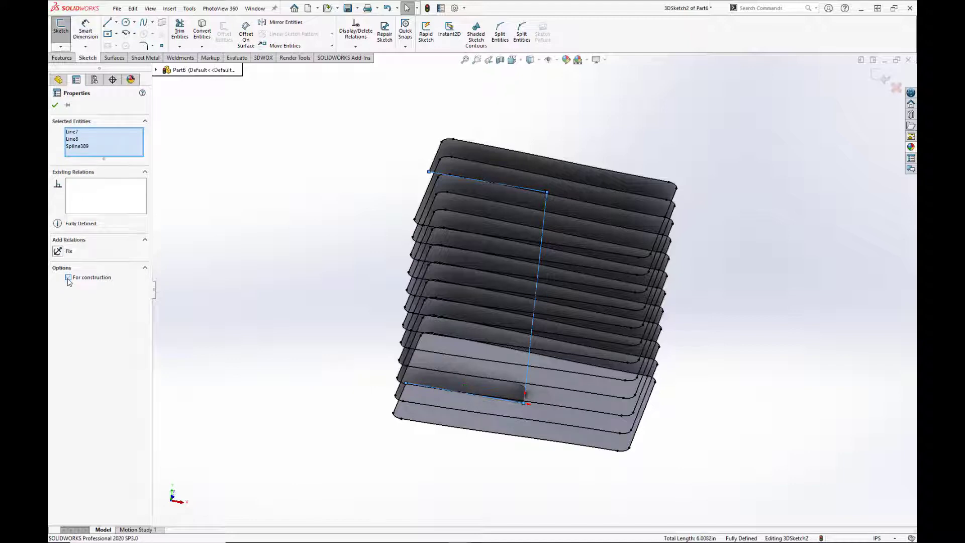
left_click(69, 277)
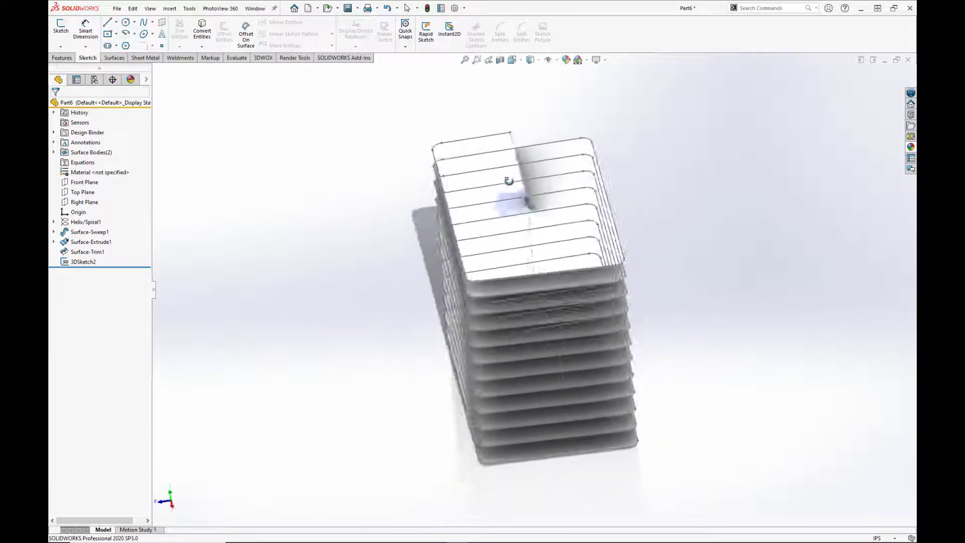
Sweep a 0.125in circular profile along 3DSketch2 to create the solid coil Sweep1
left_click(88, 231)
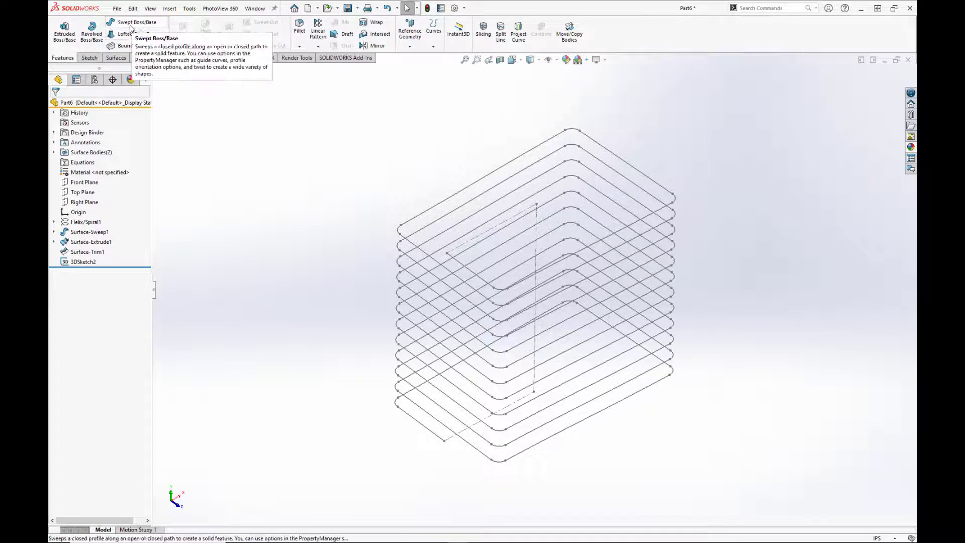
left_click(136, 22)
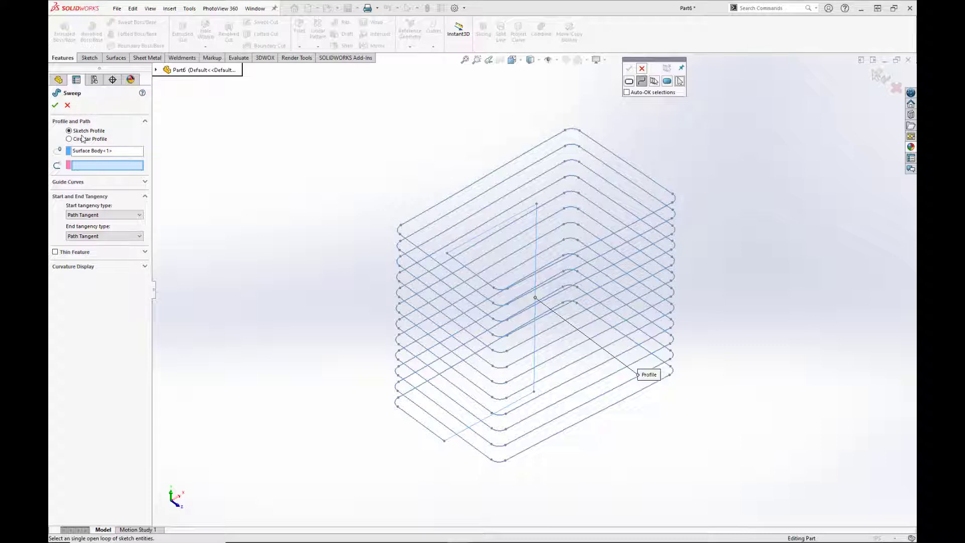
mouse_move(56, 160)
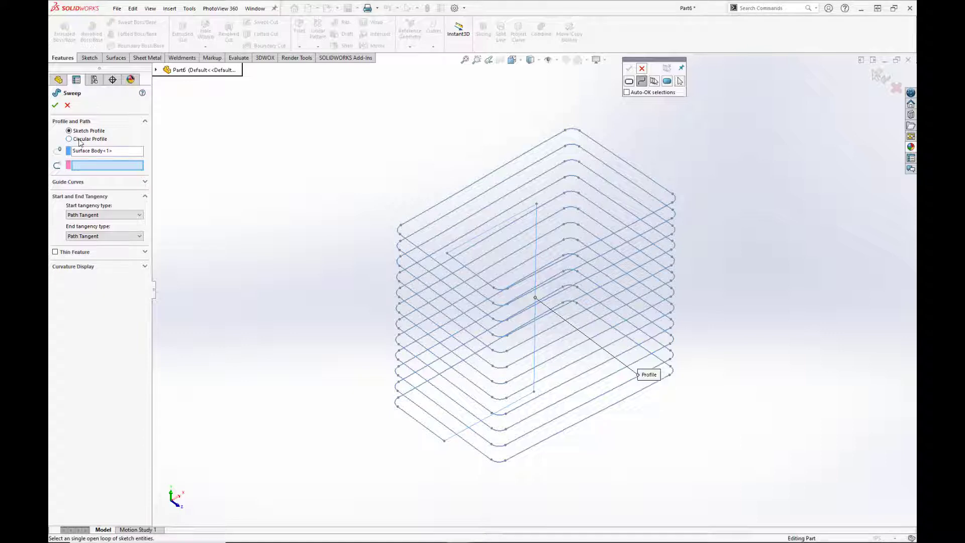
left_click(68, 138)
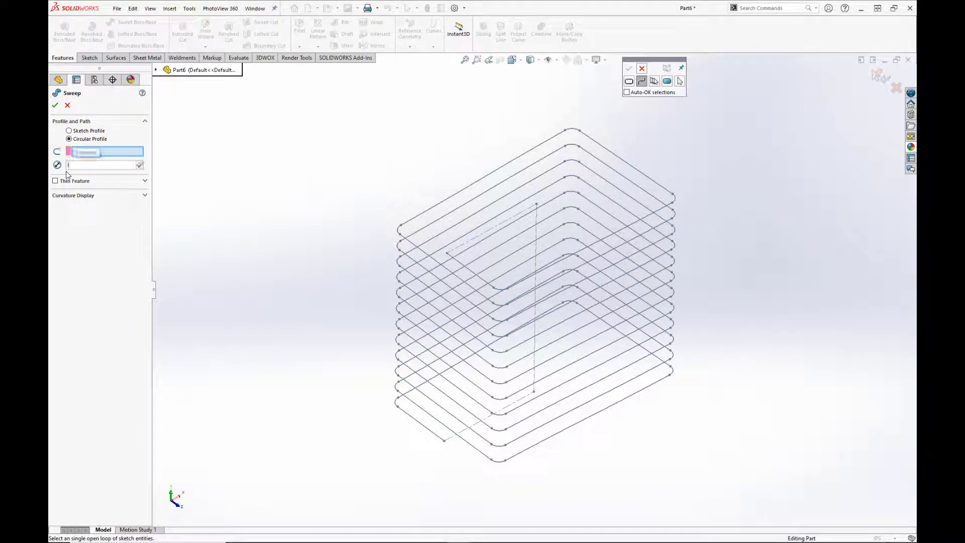
type(".125in")
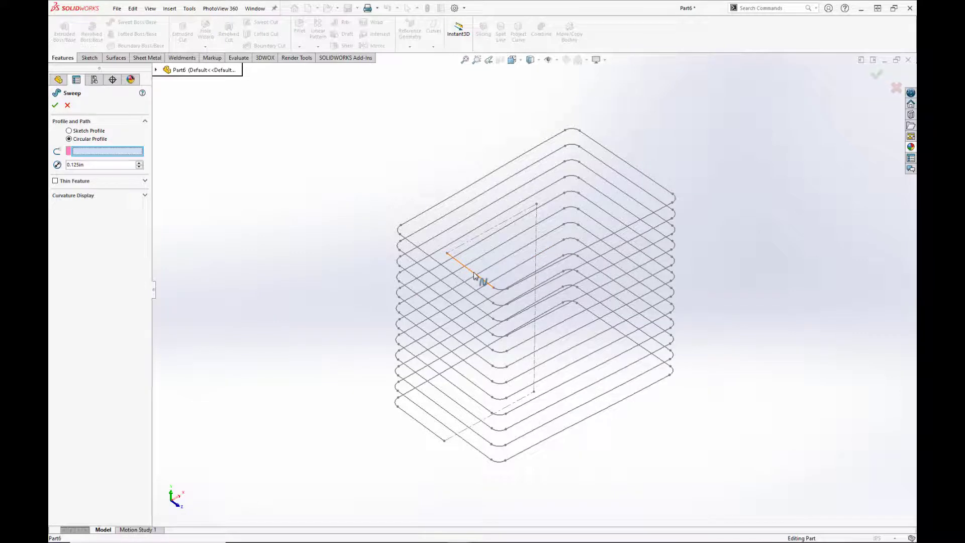
left_click(474, 282)
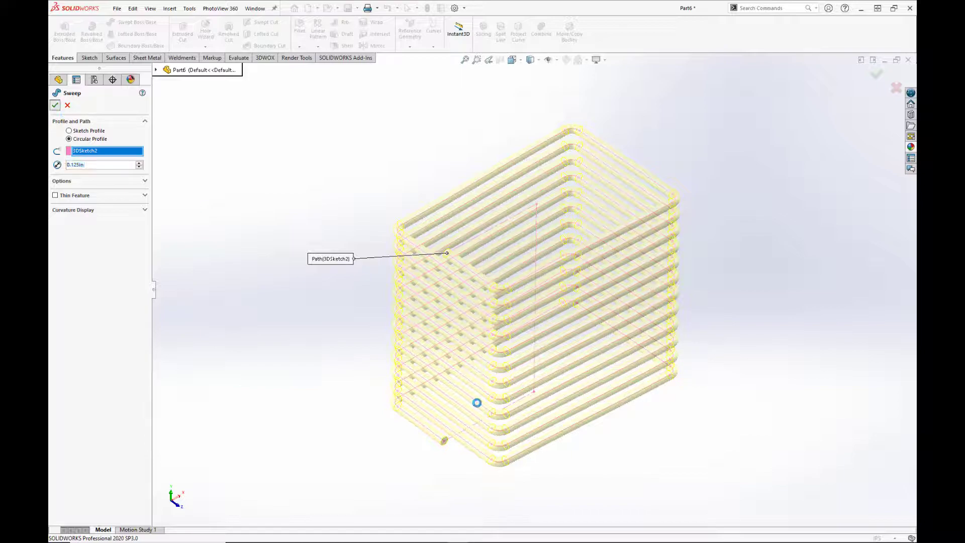
left_click(54, 106)
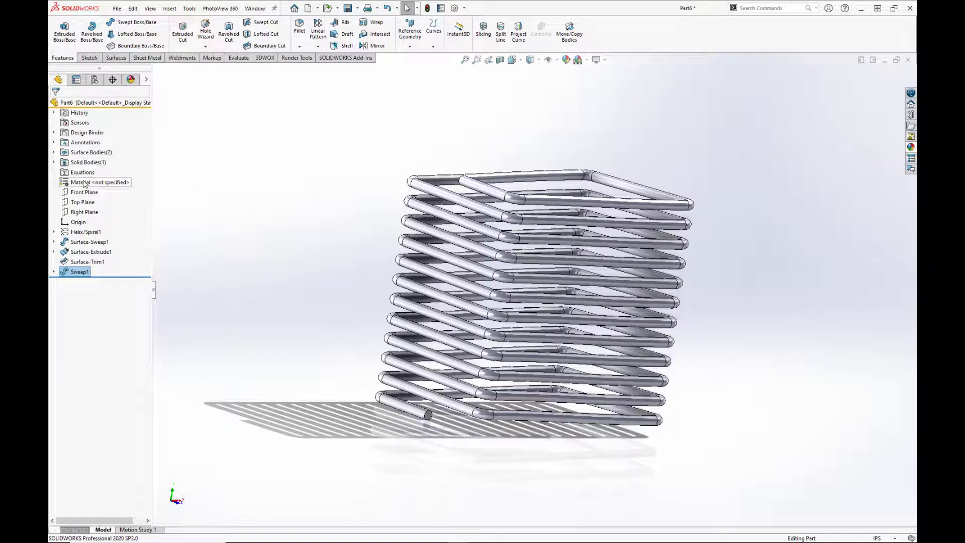
Assign Plain Carbon Steel from the Steel library as the coil's material
right_click(81, 182)
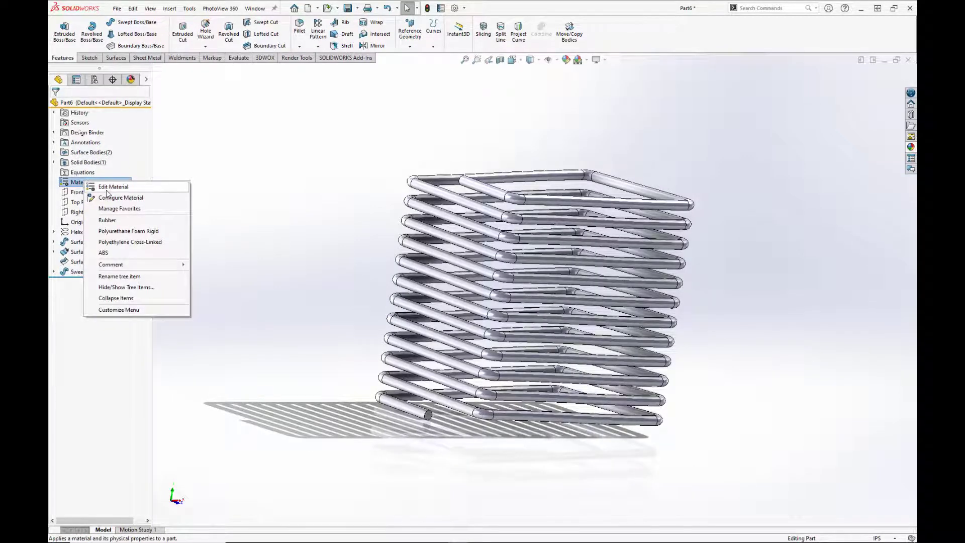
left_click(113, 187)
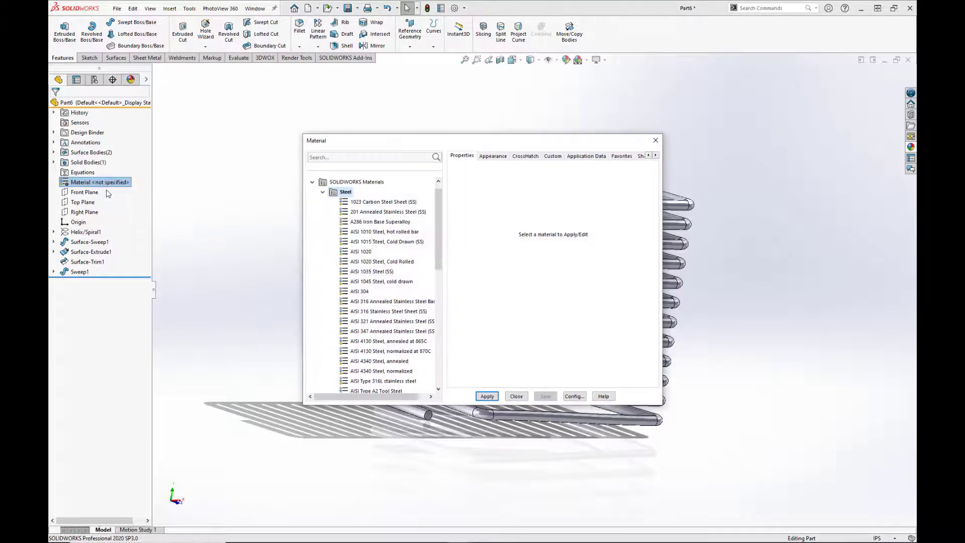
scroll("down", 3)
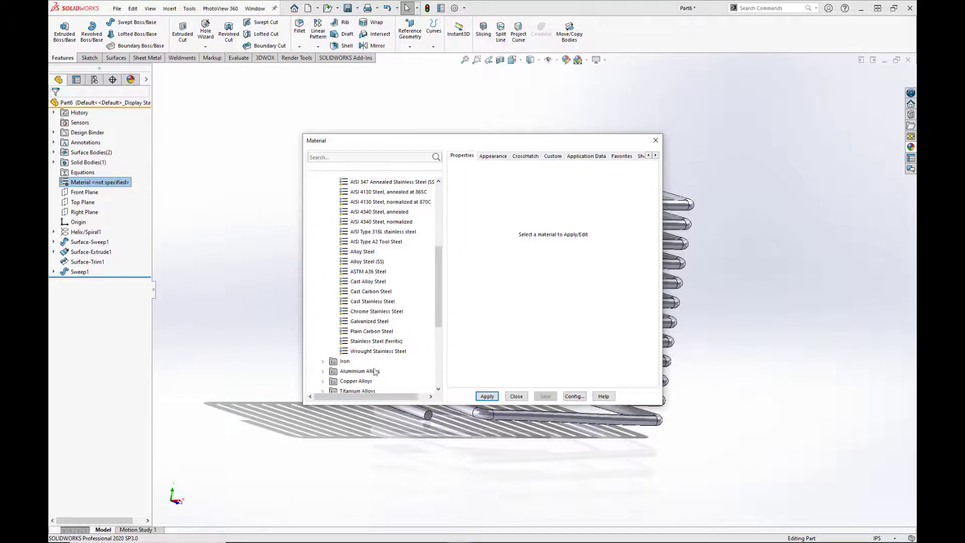
left_click(372, 331)
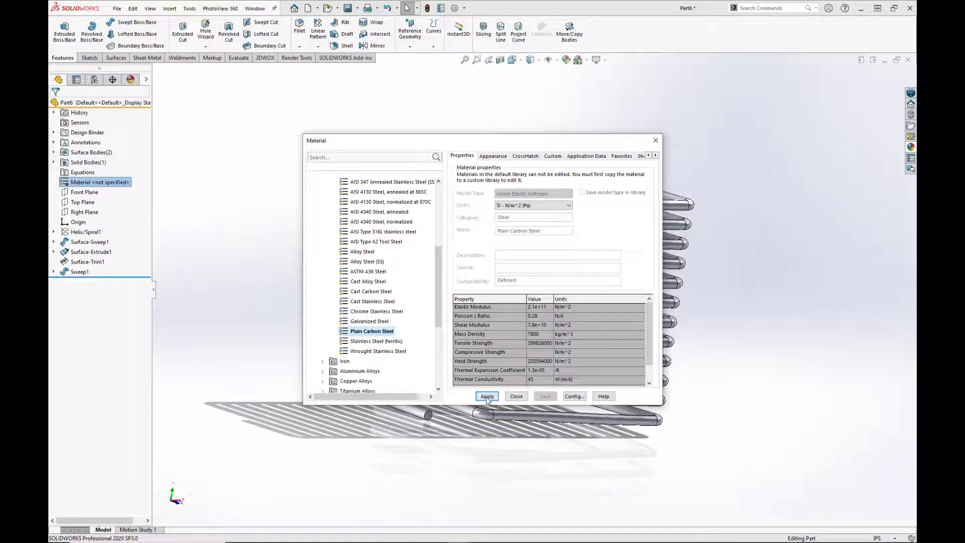
left_click(488, 396)
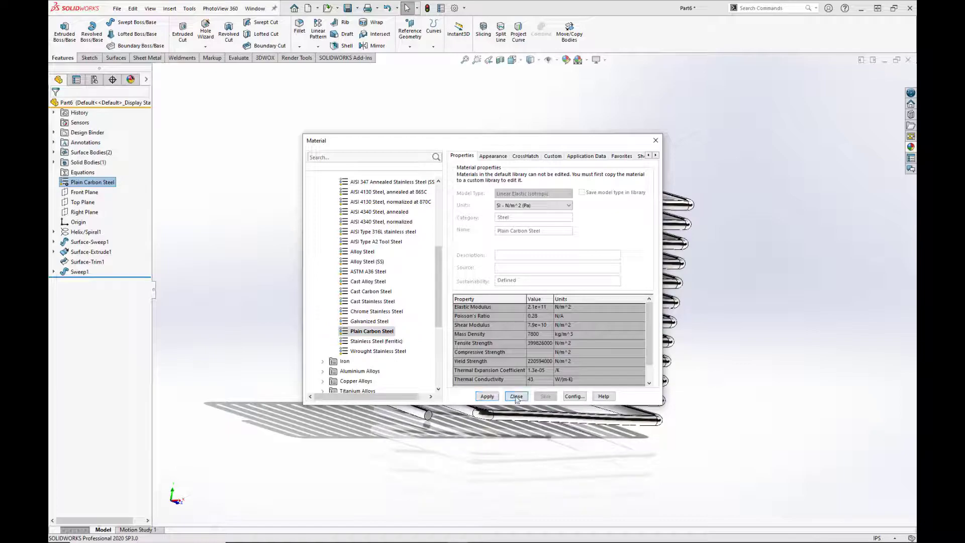
left_click(516, 396)
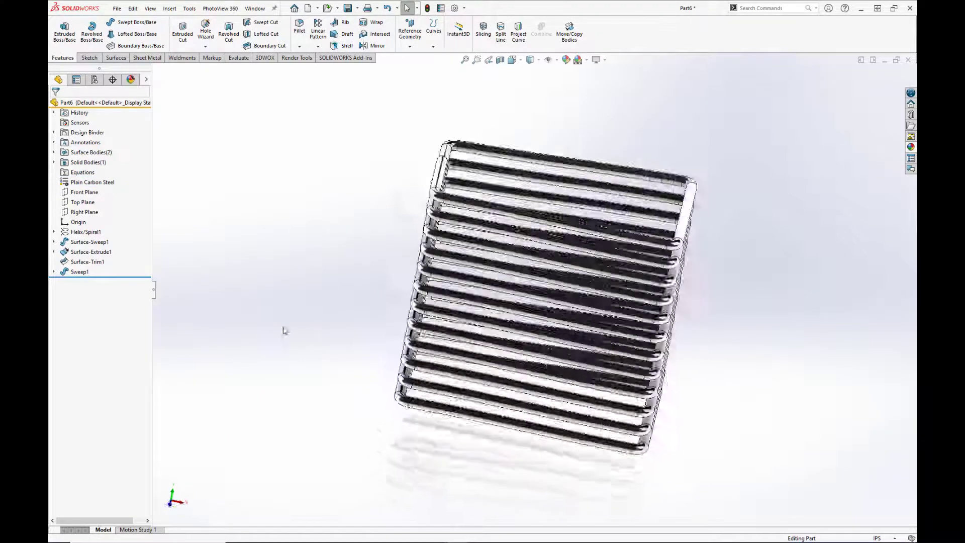